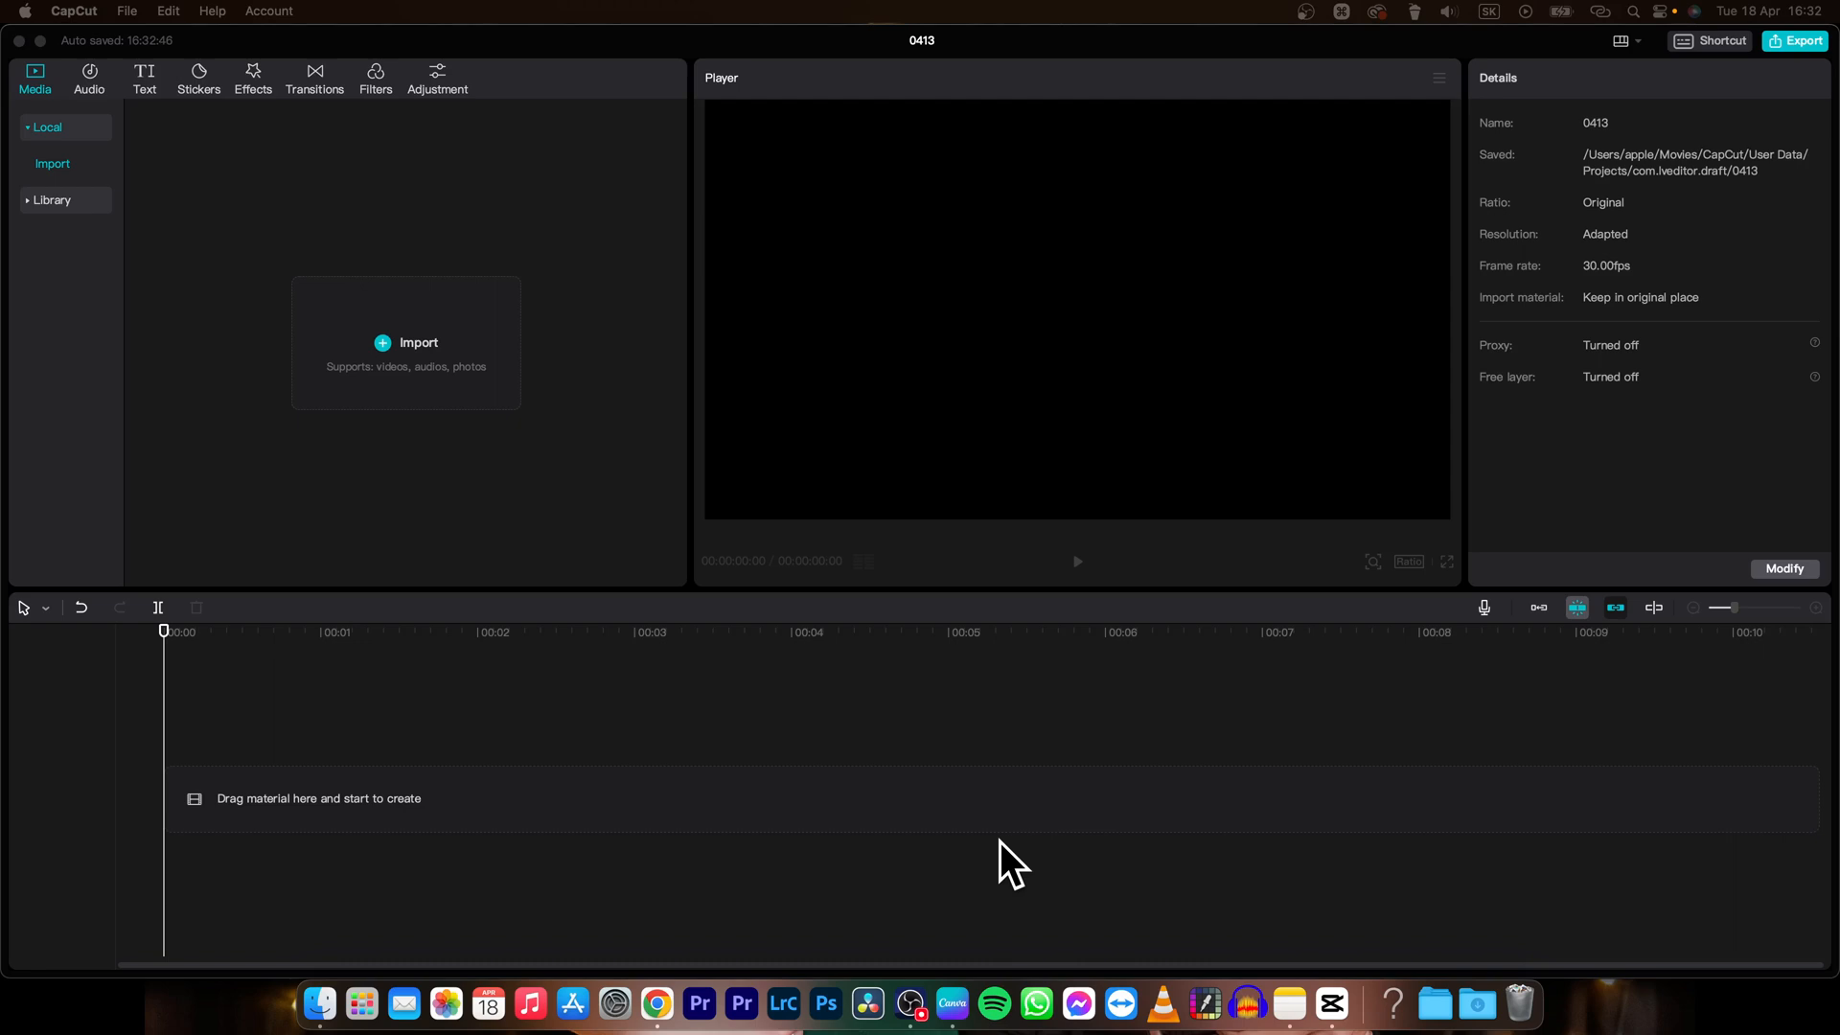
{"action": "mouse_move", "coordinate": [592, 531]}
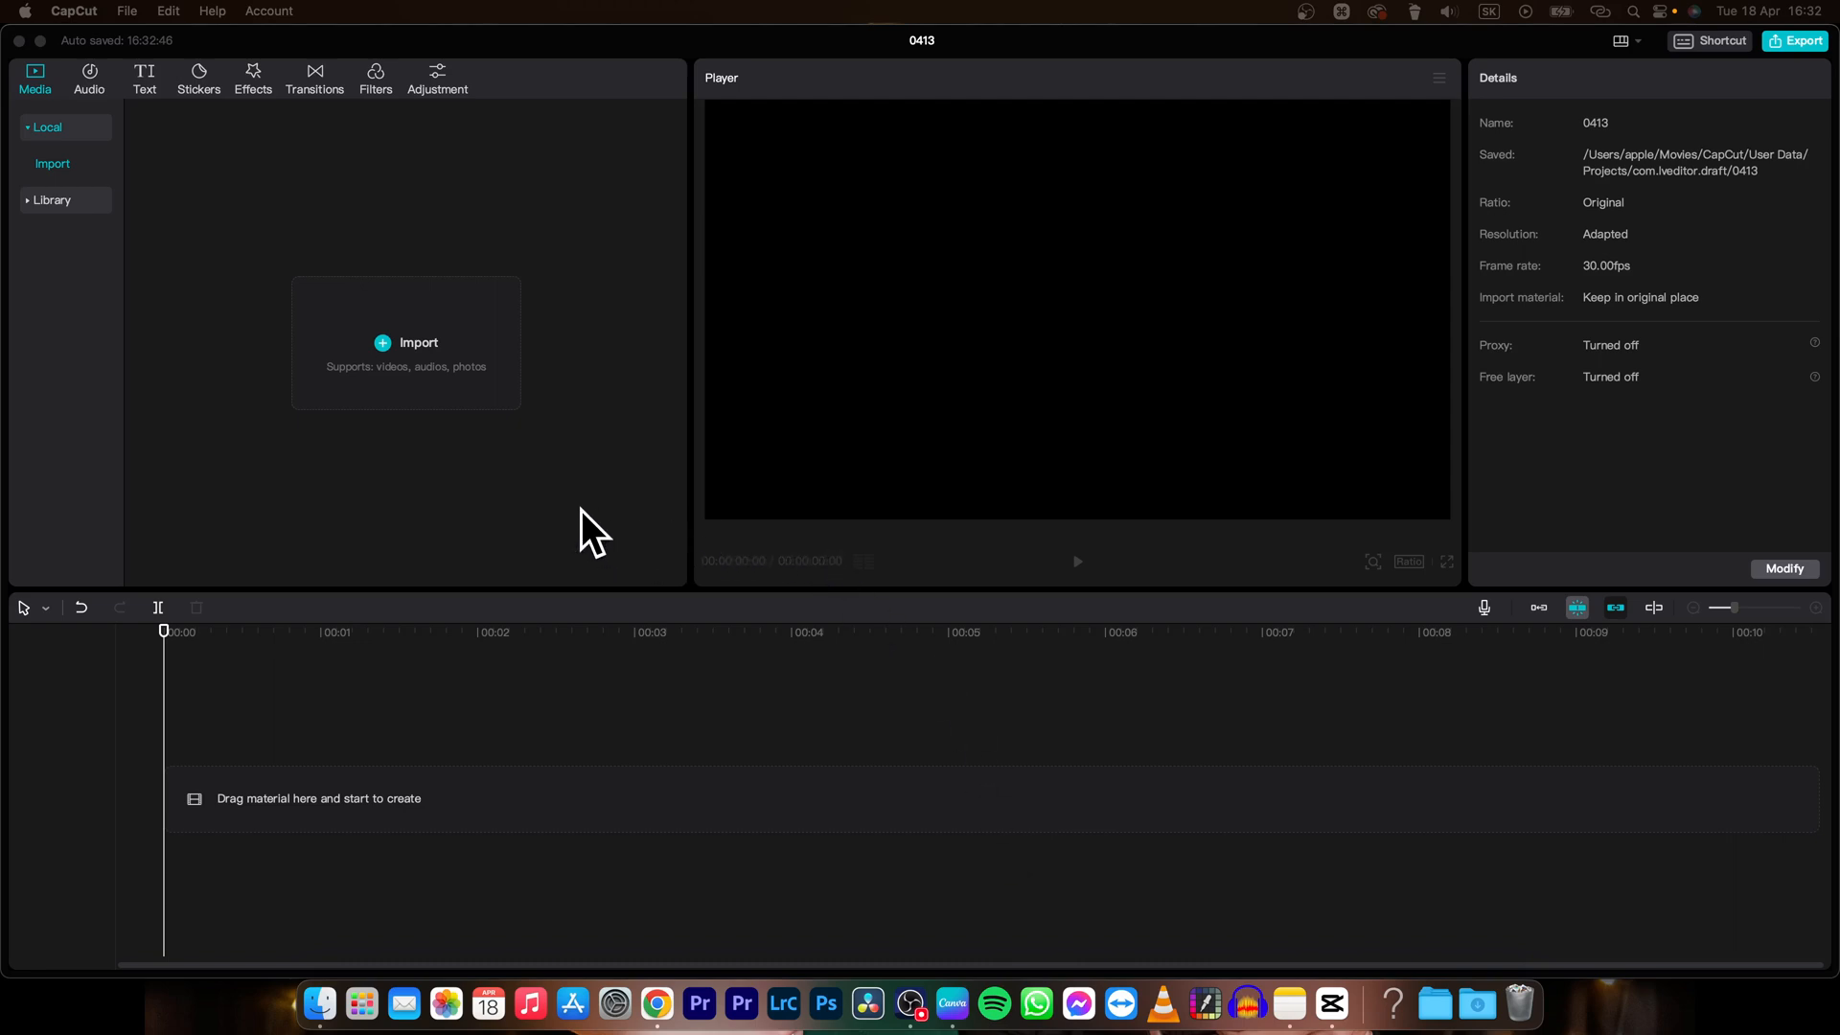
{"action": "mouse_move", "coordinate": [420, 416]}
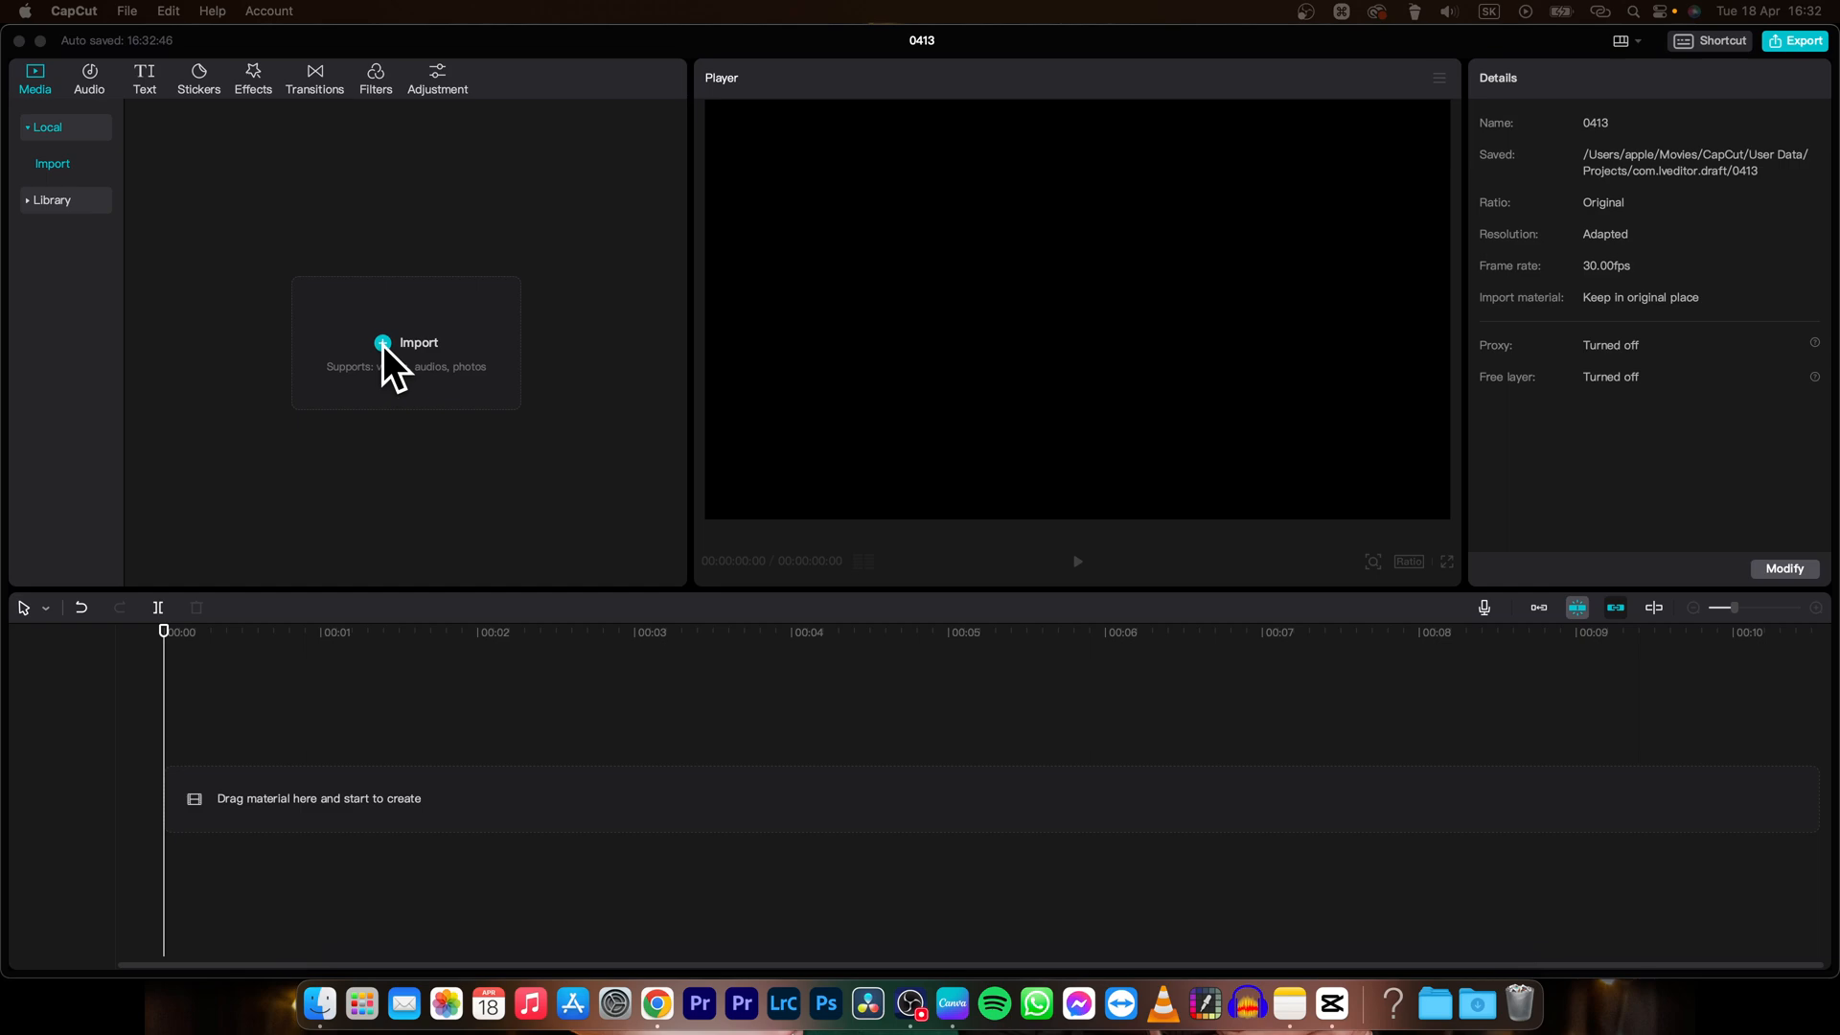
Step: Import the 'man on green screen.mp4' clip into the media library
{"action": "left_click", "coordinate": [418, 343]}
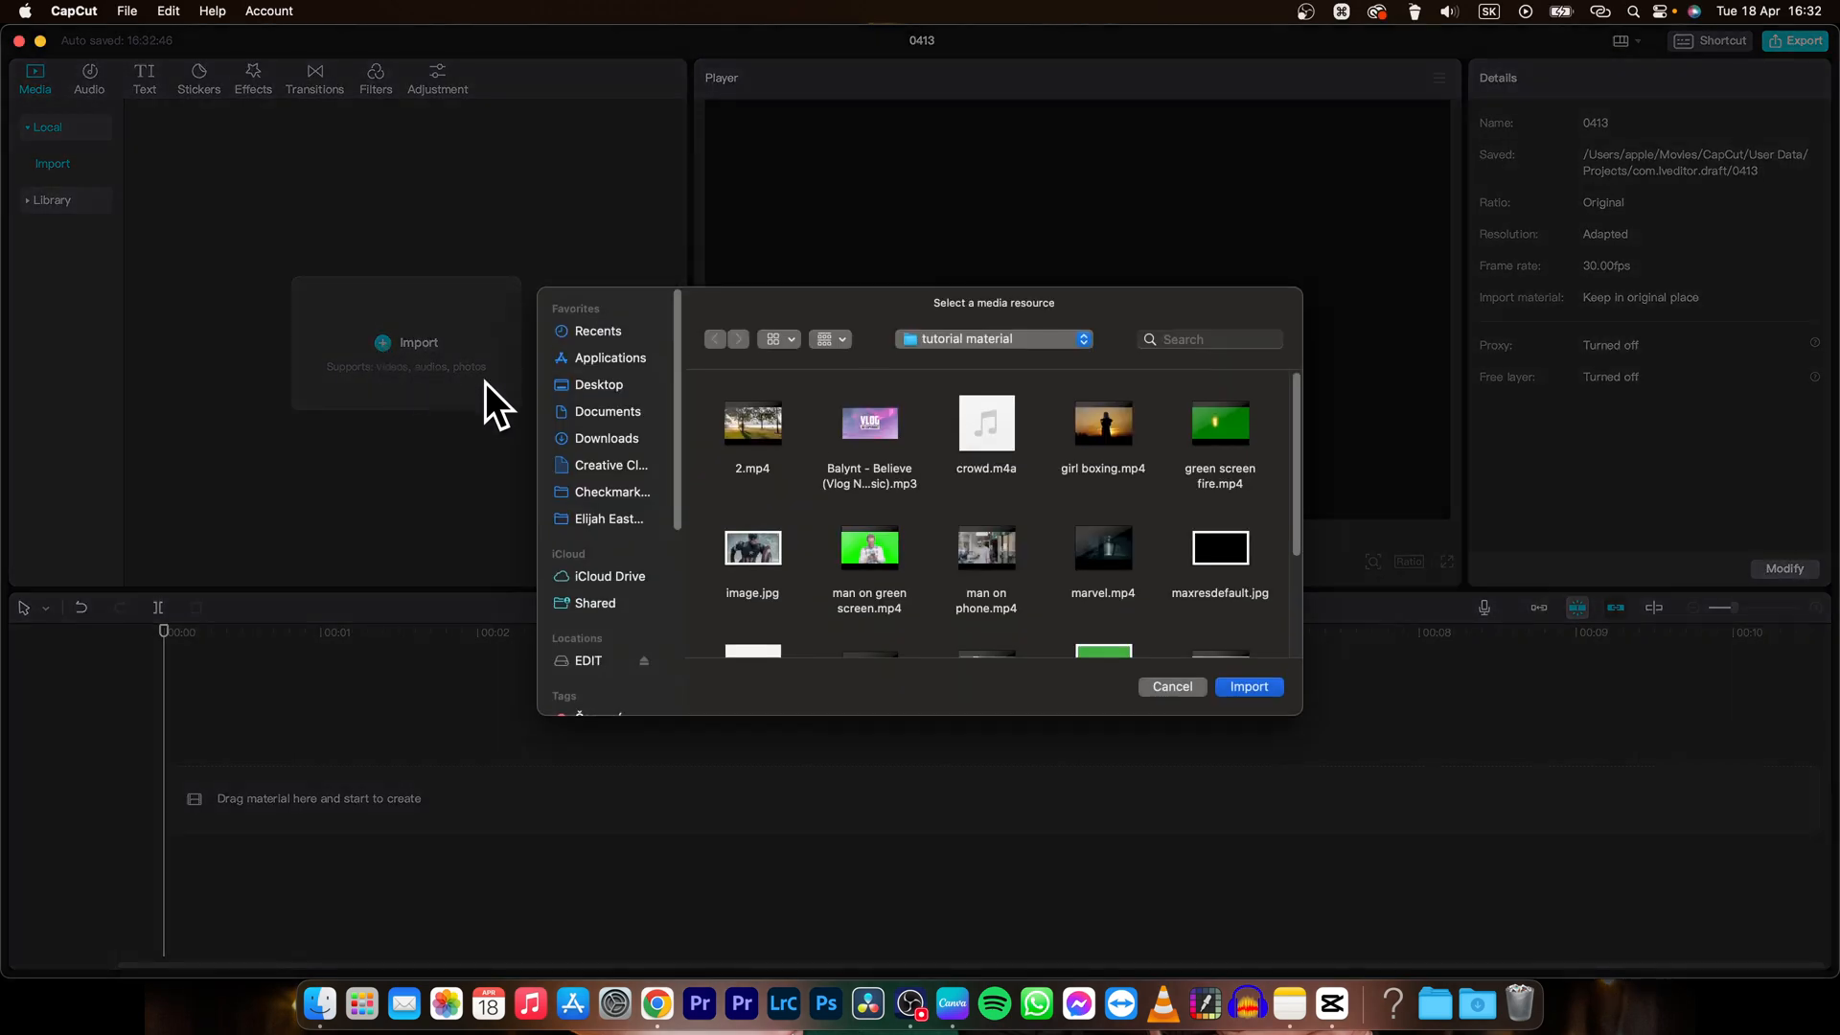
{"action": "left_click", "coordinate": [1248, 687]}
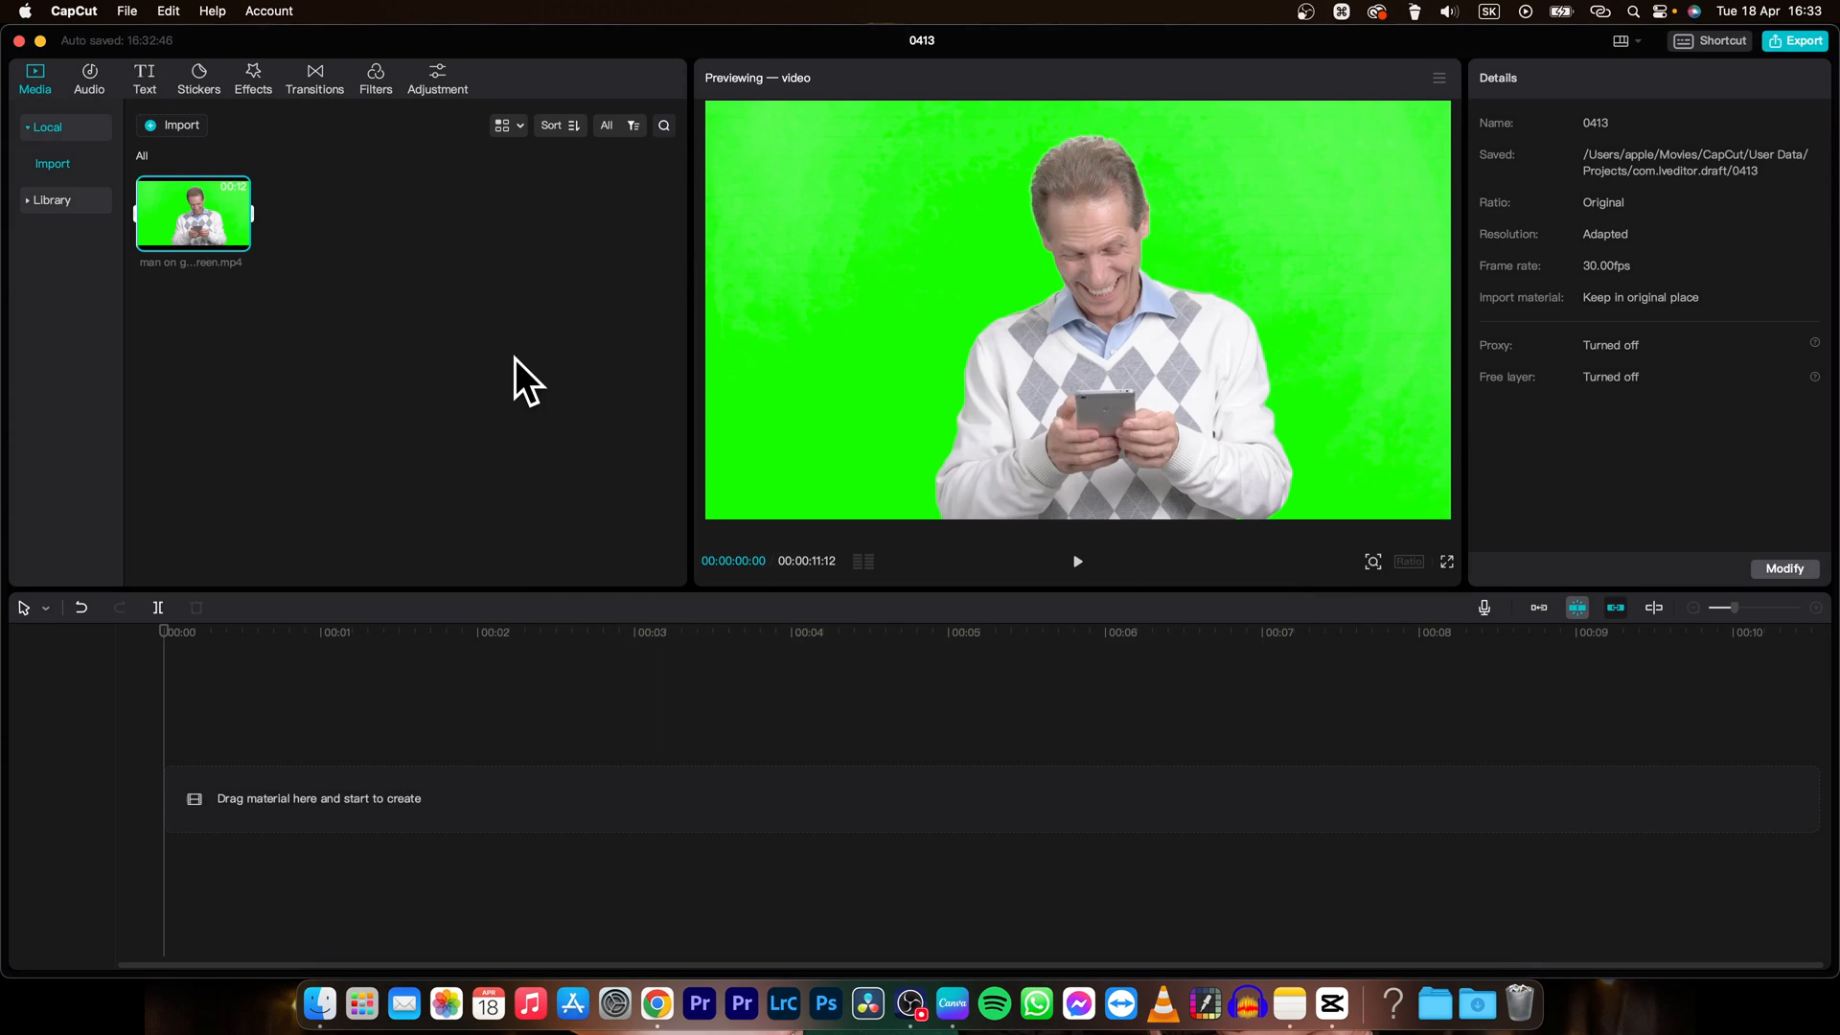
{"action": "mouse_move", "coordinate": [211, 234]}
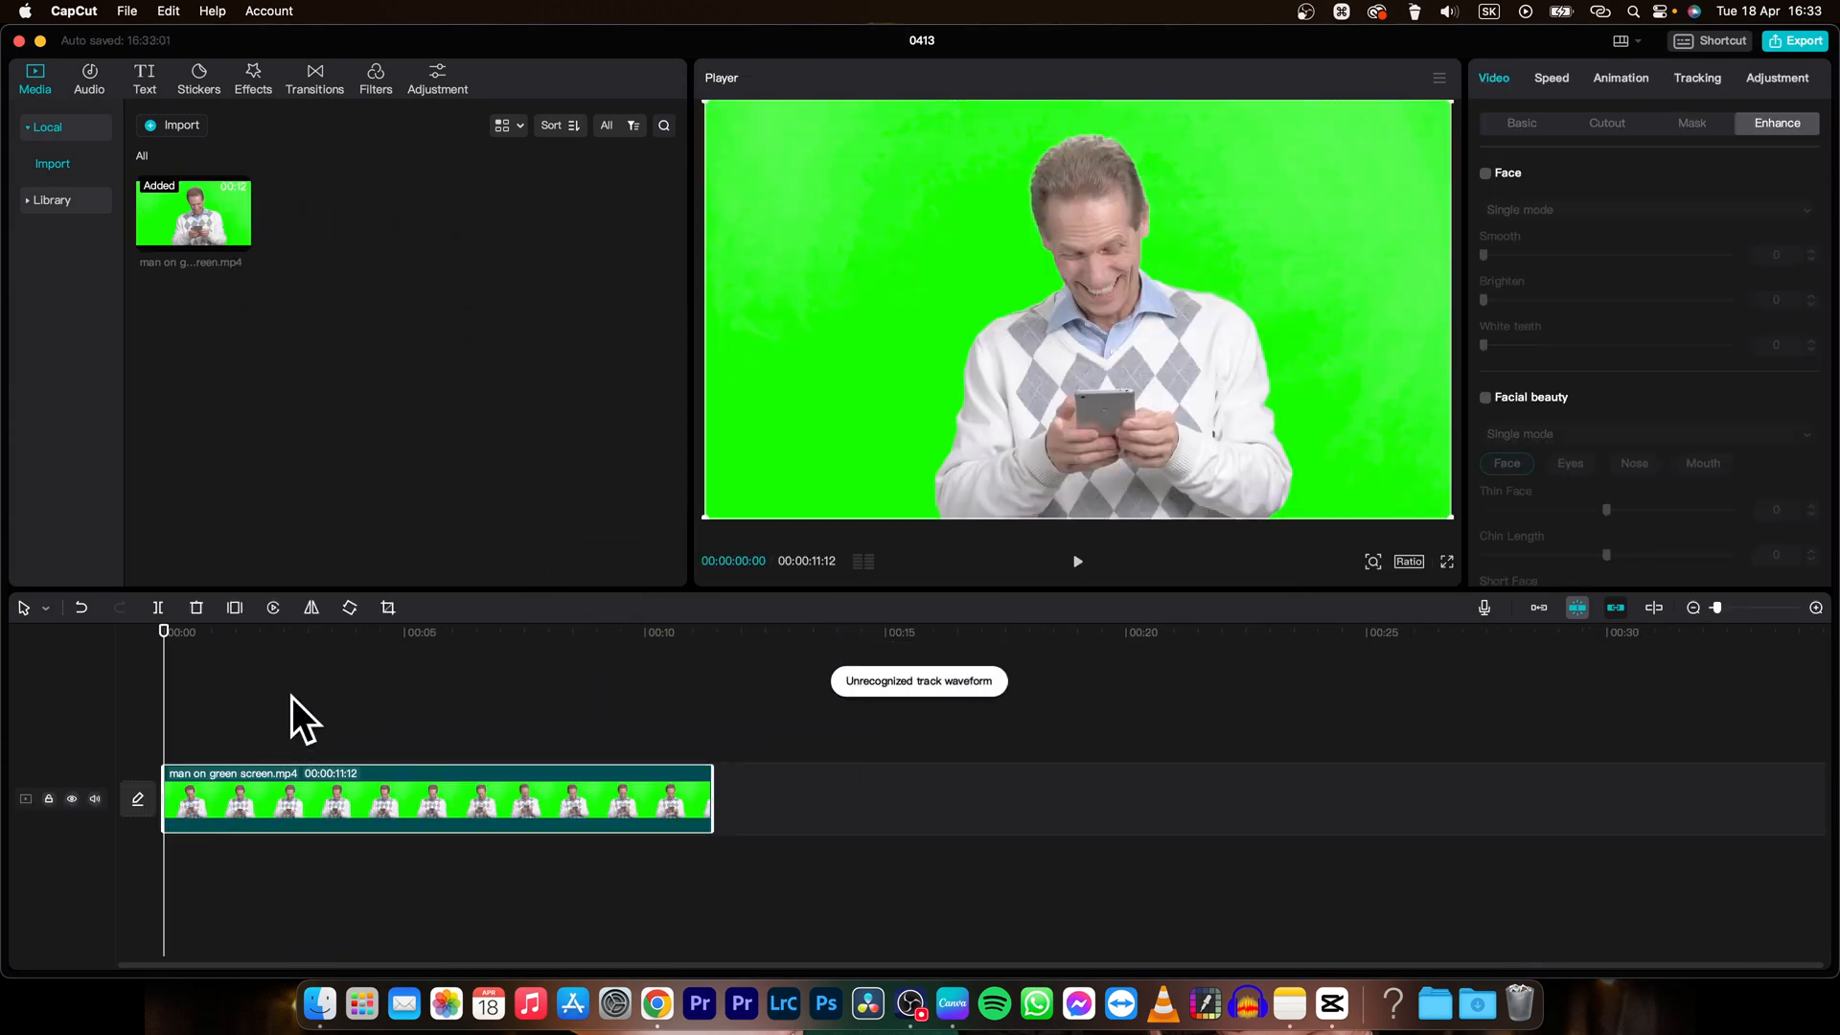
{"action": "left_click", "coordinate": [1075, 562]}
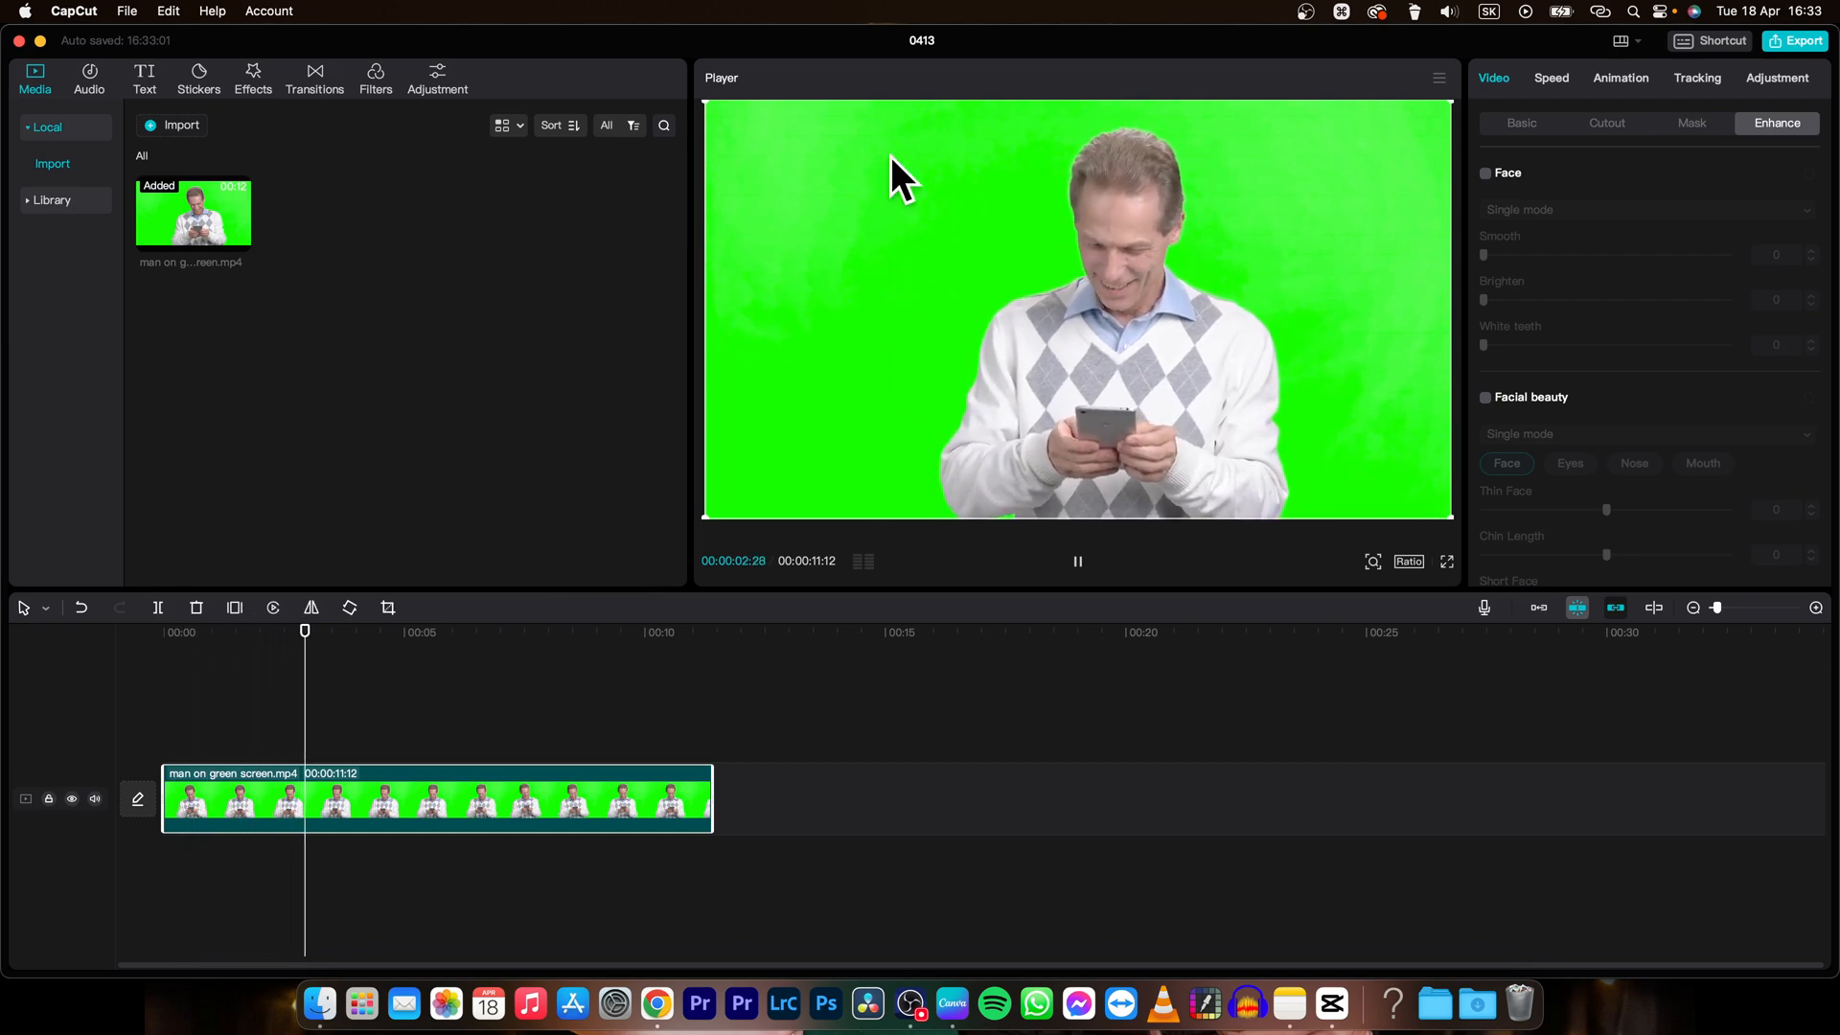
{"action": "left_click", "coordinate": [1076, 561]}
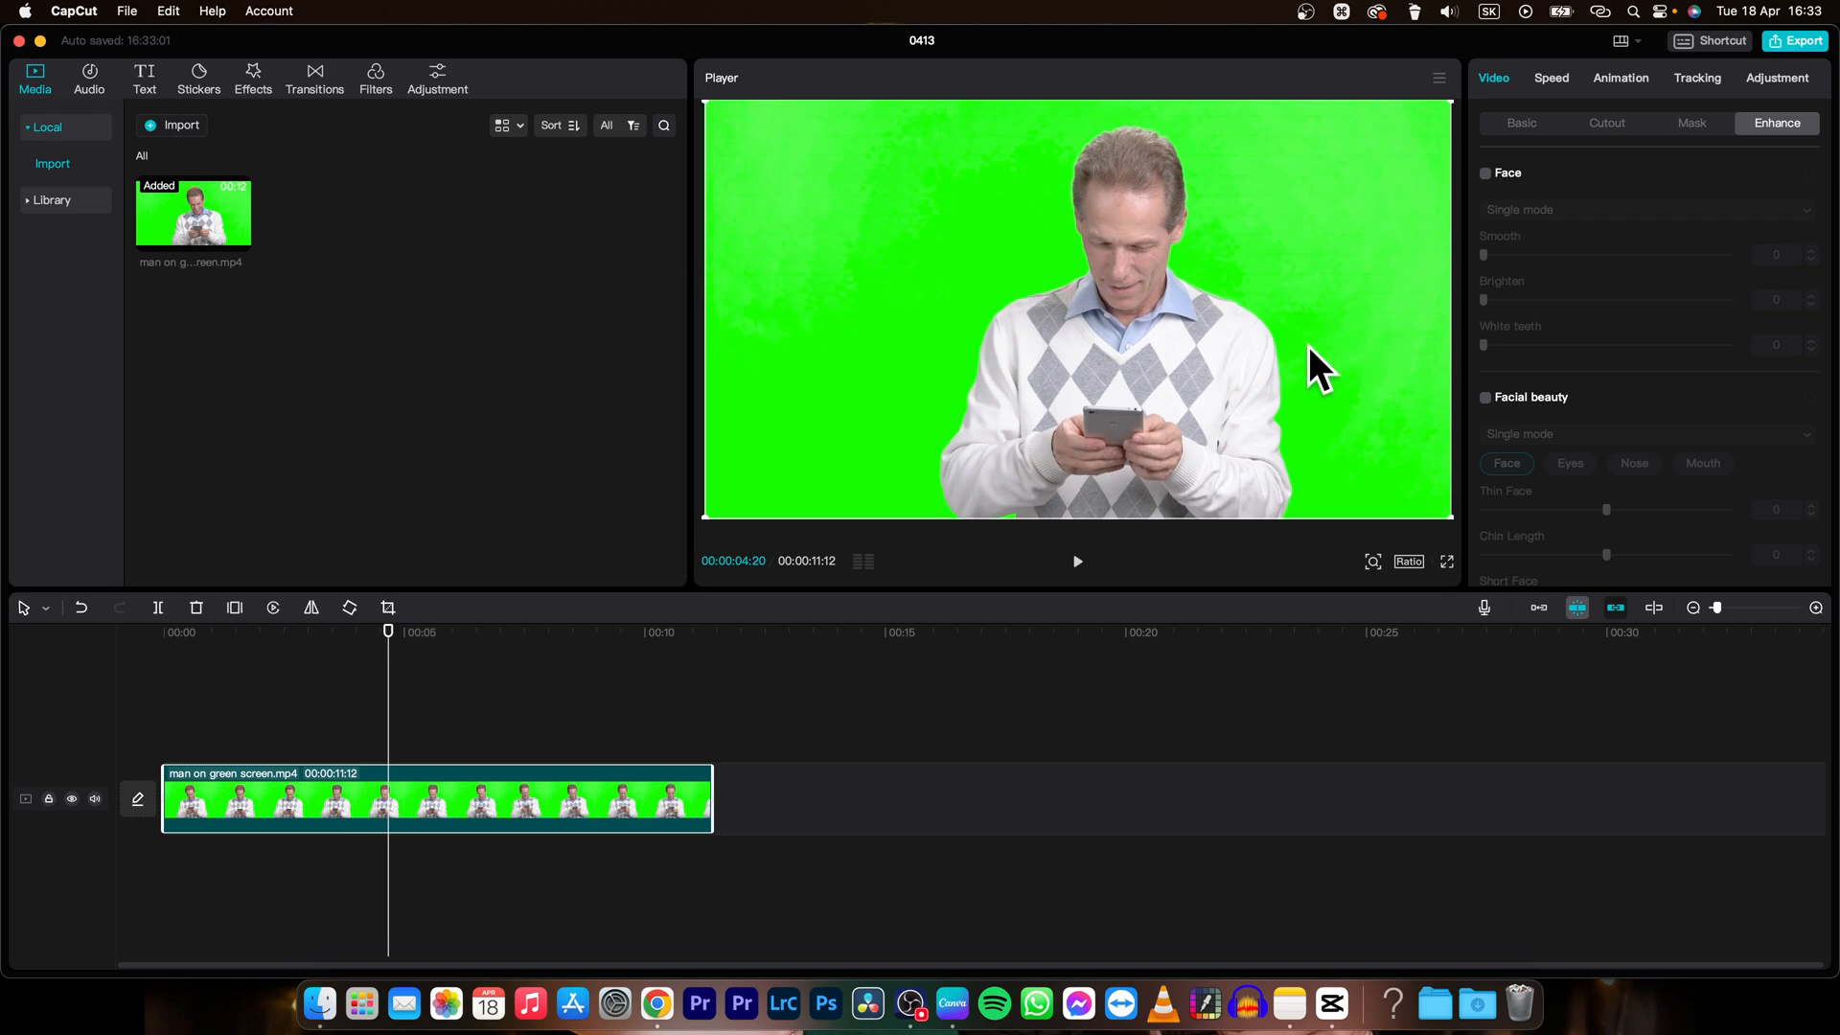
{"action": "mouse_move", "coordinate": [1210, 469]}
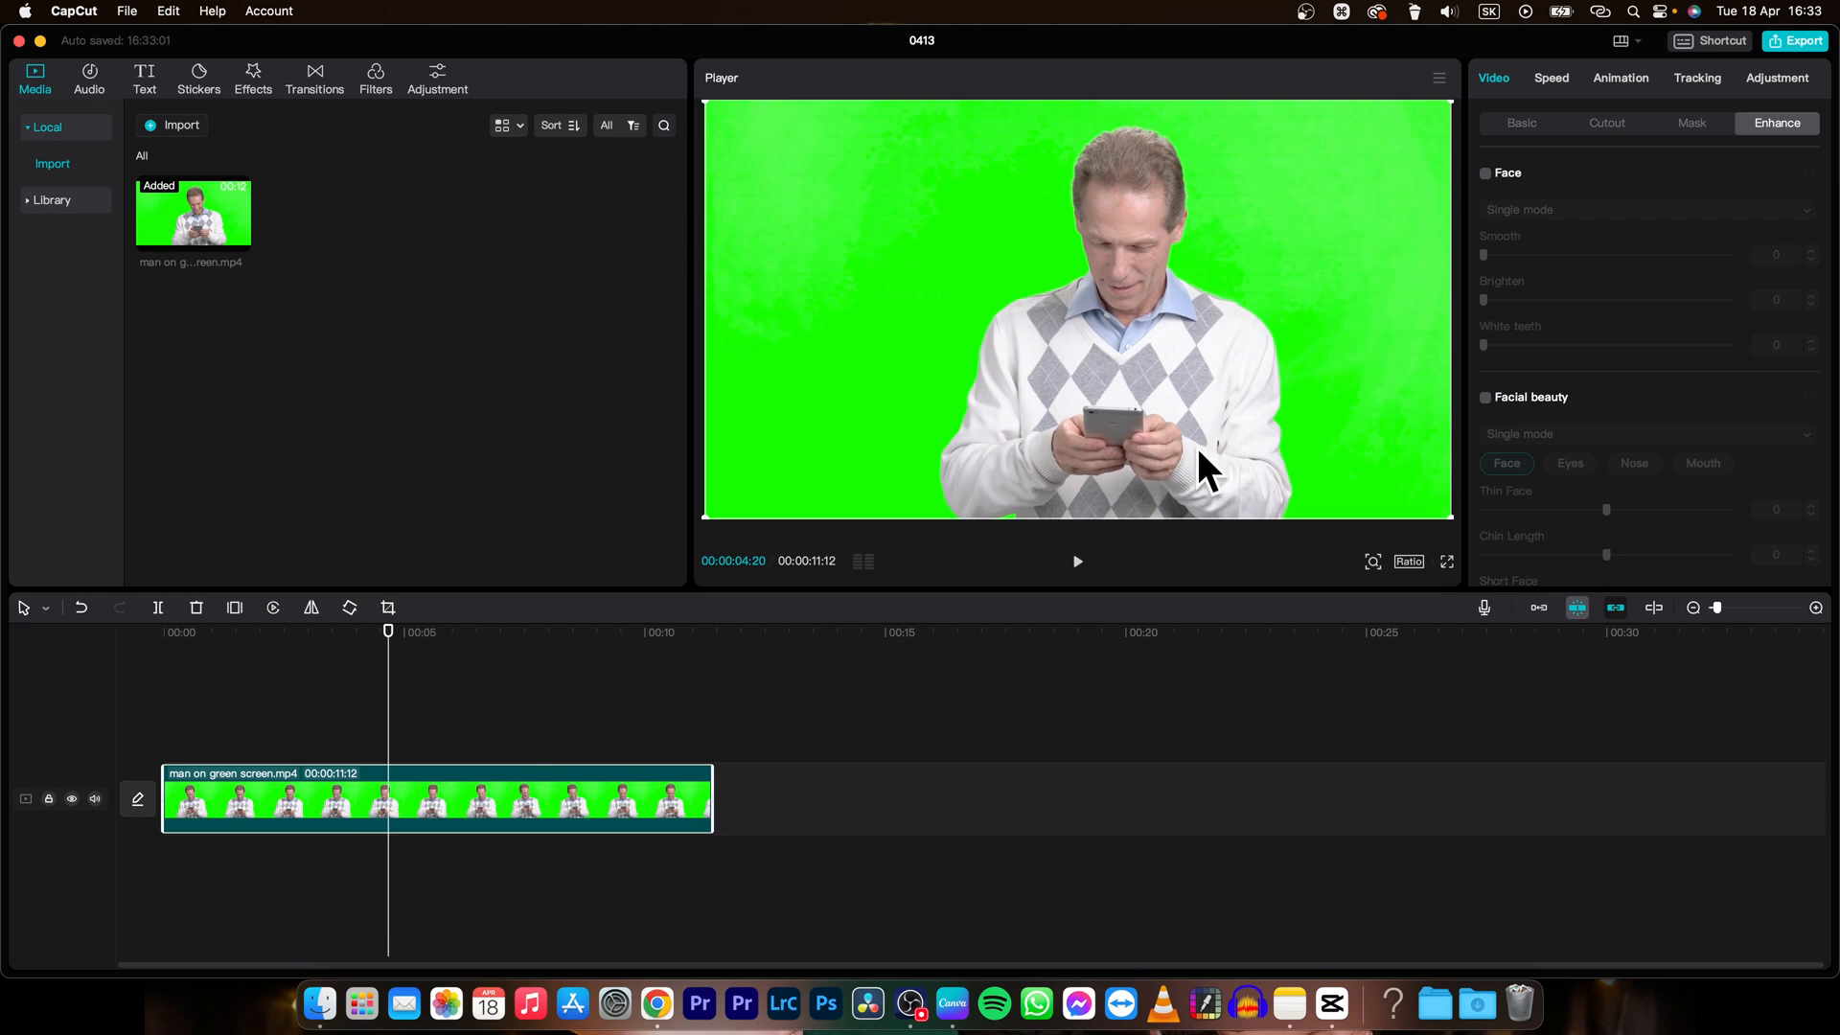
{"action": "mouse_move", "coordinate": [1577, 122]}
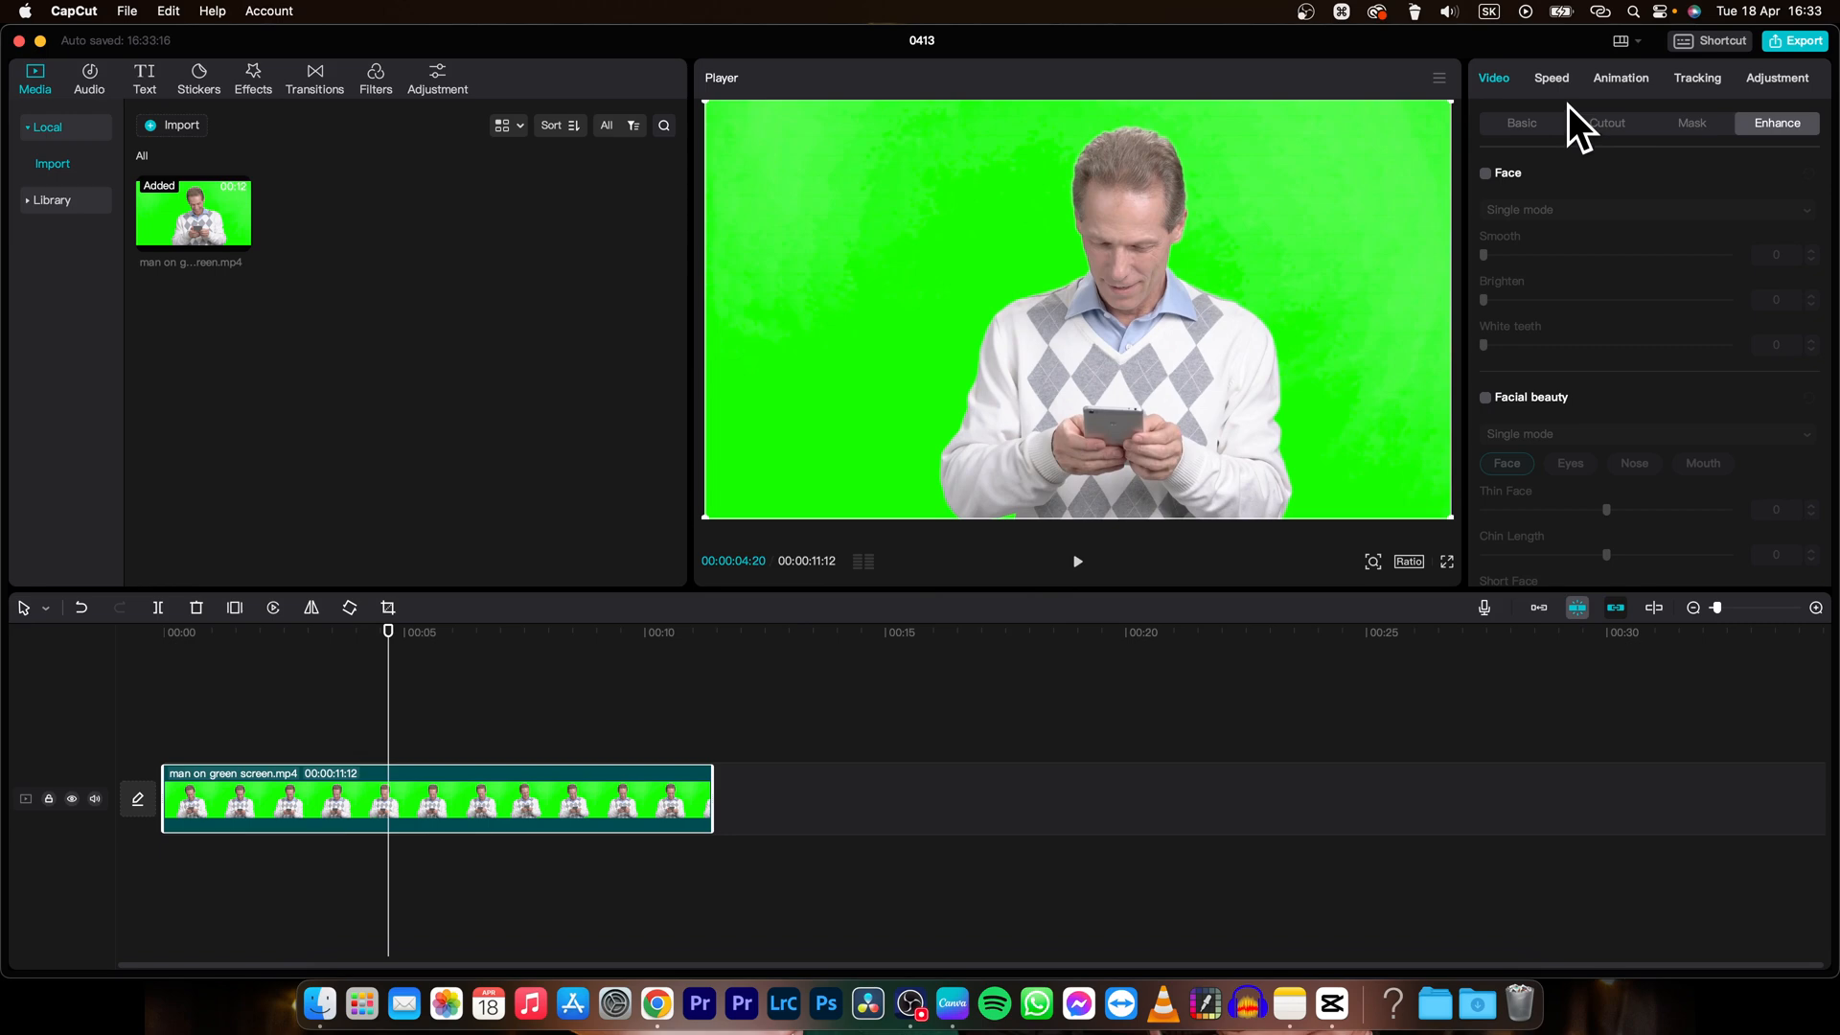
Step: Enable Chroma key under Video > Cutout and arm the colour picker eyedropper
{"action": "left_click", "coordinate": [1606, 123]}
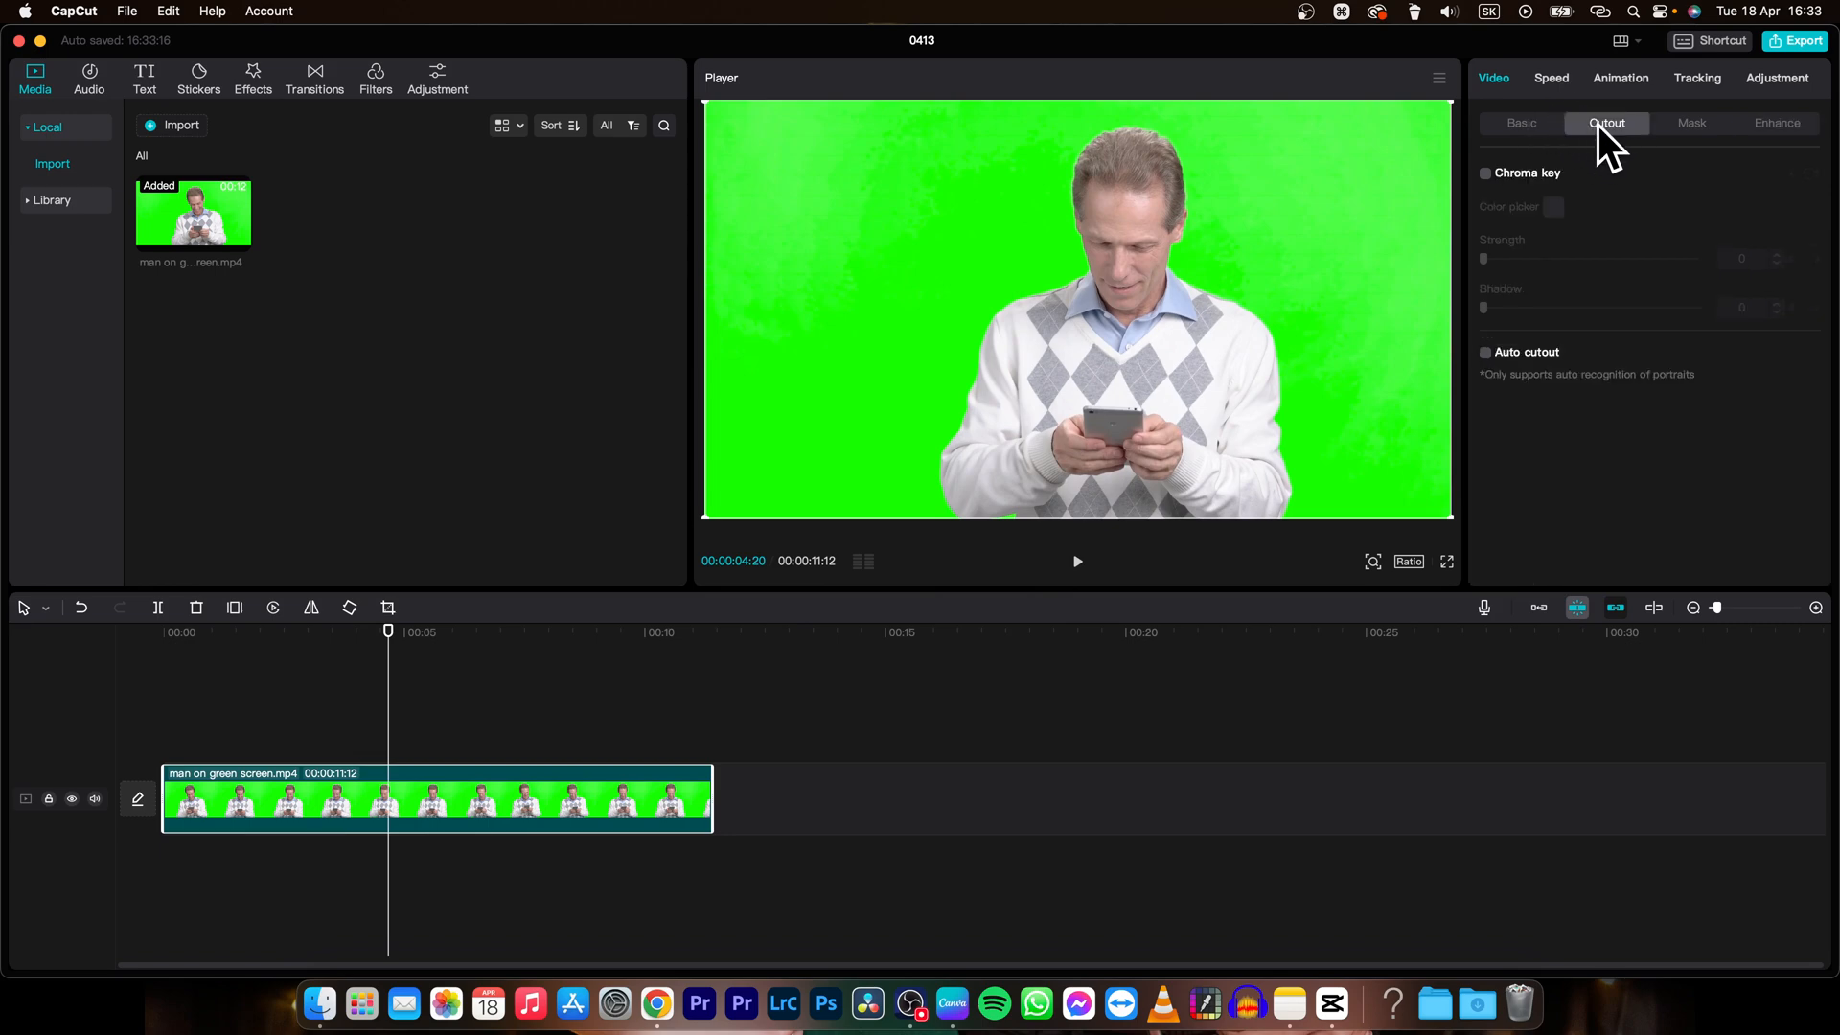
{"action": "mouse_move", "coordinate": [1505, 104]}
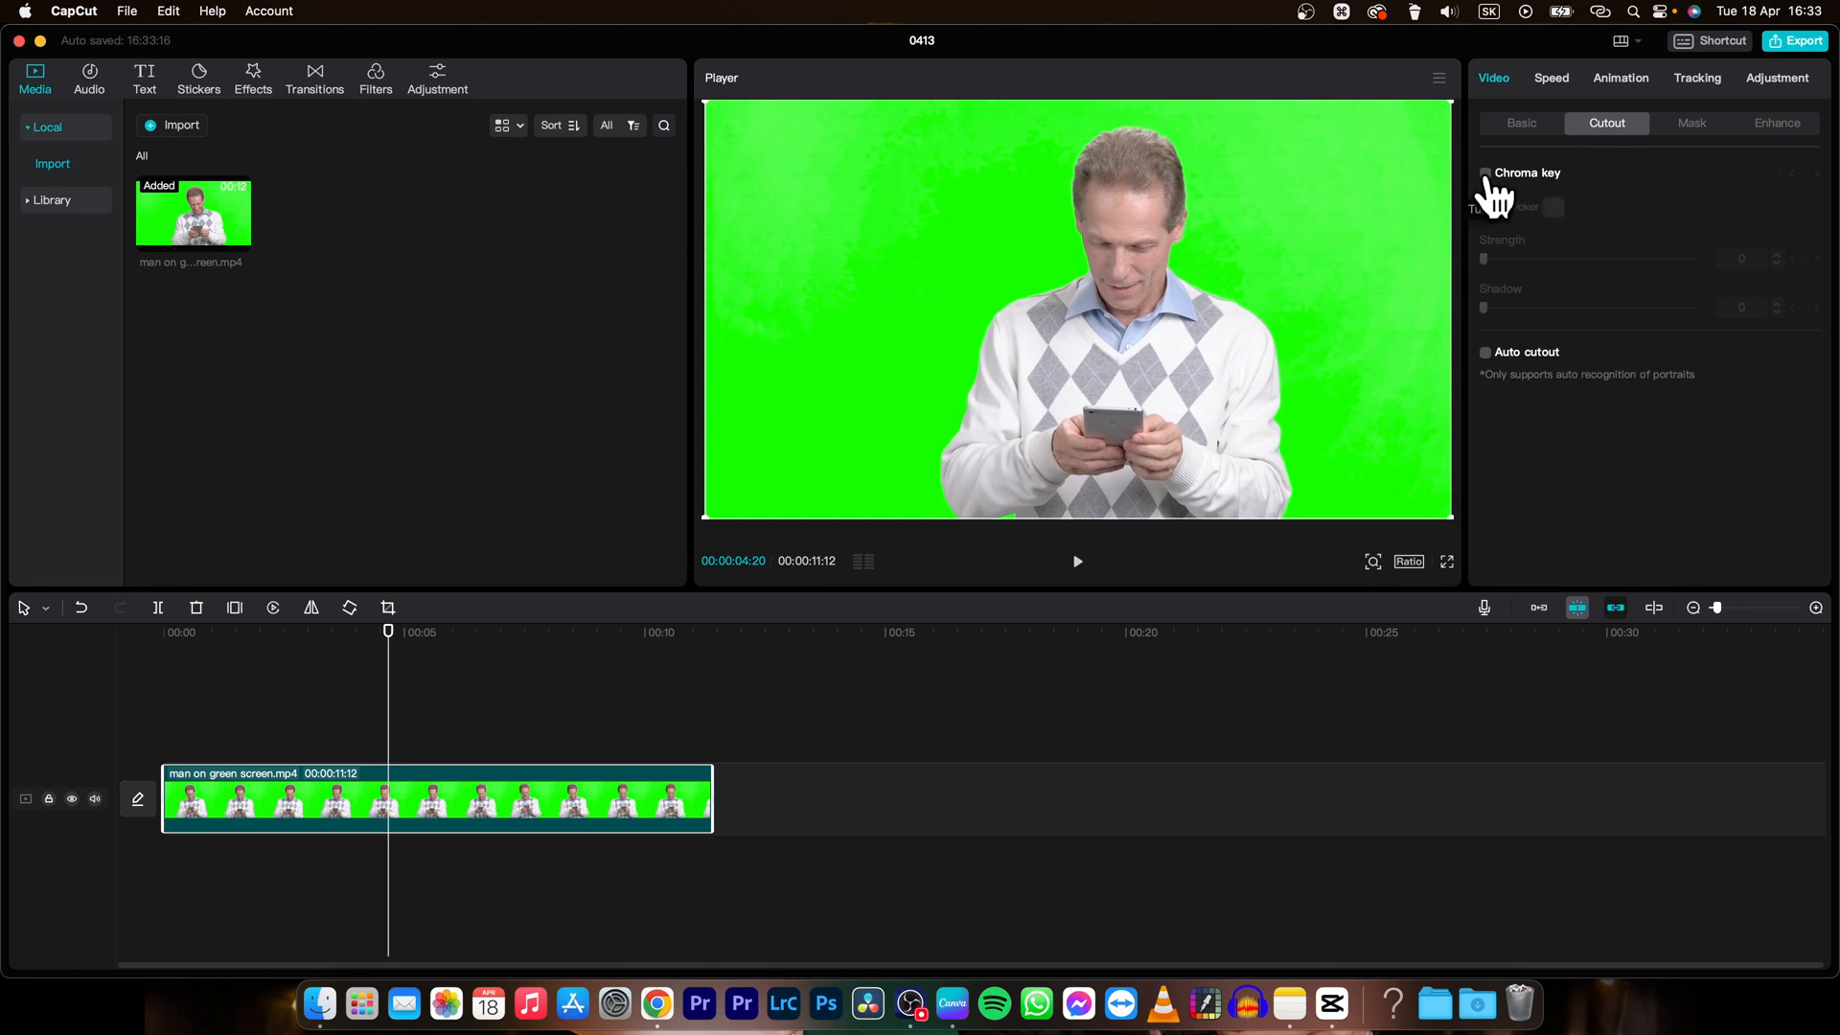
{"action": "left_click", "coordinate": [1486, 173]}
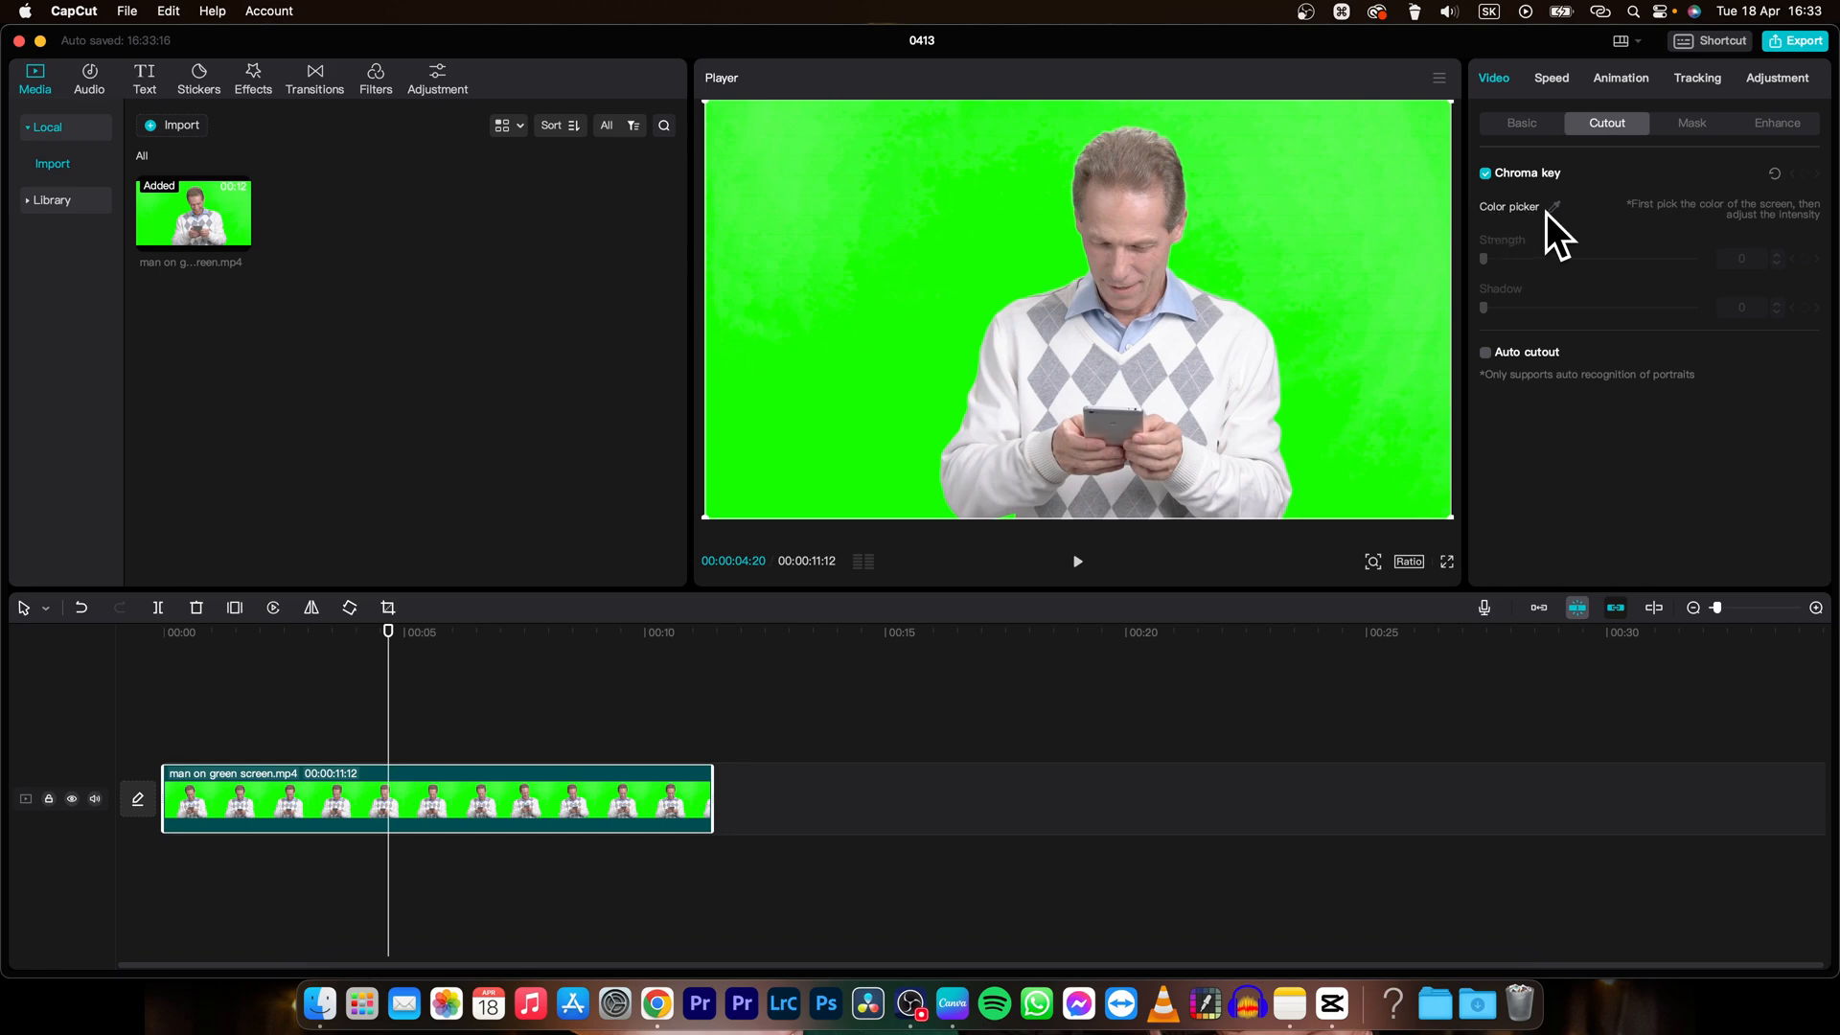
{"action": "left_click", "coordinate": [1554, 207]}
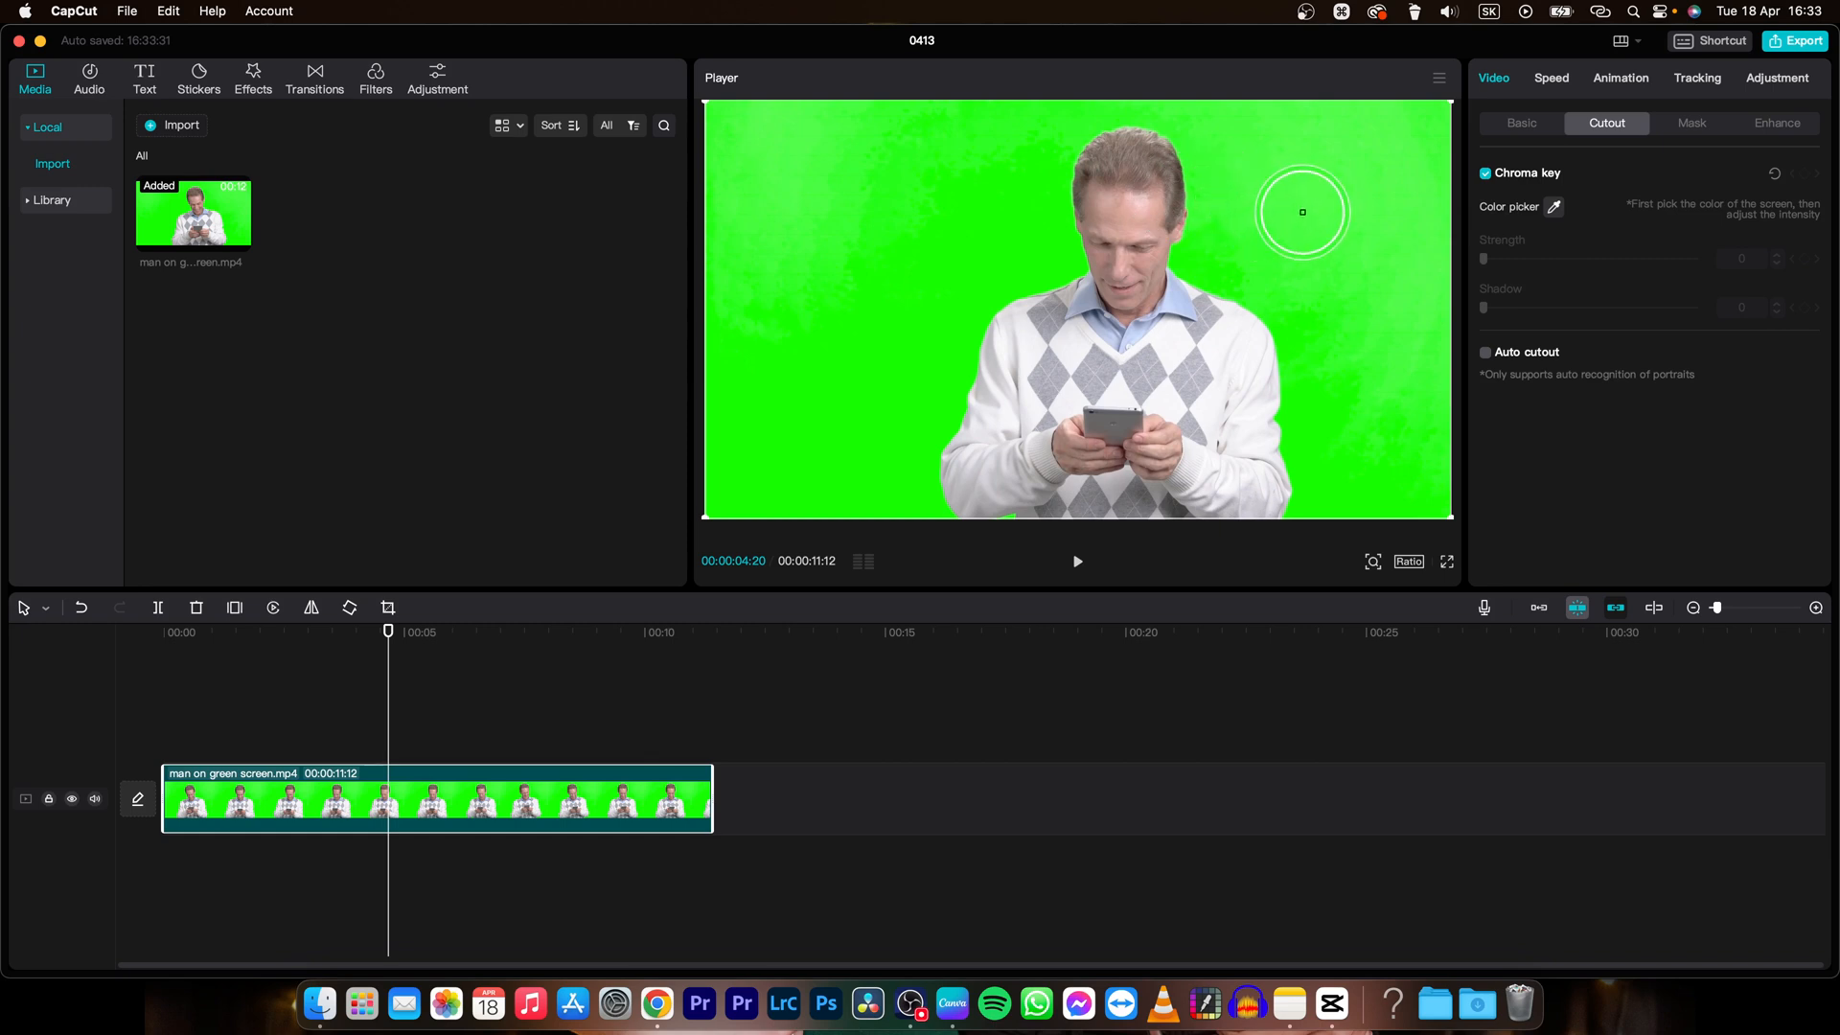
Step: Sample the green background in the Player as the chroma key colour
{"action": "left_click", "coordinate": [1301, 213]}
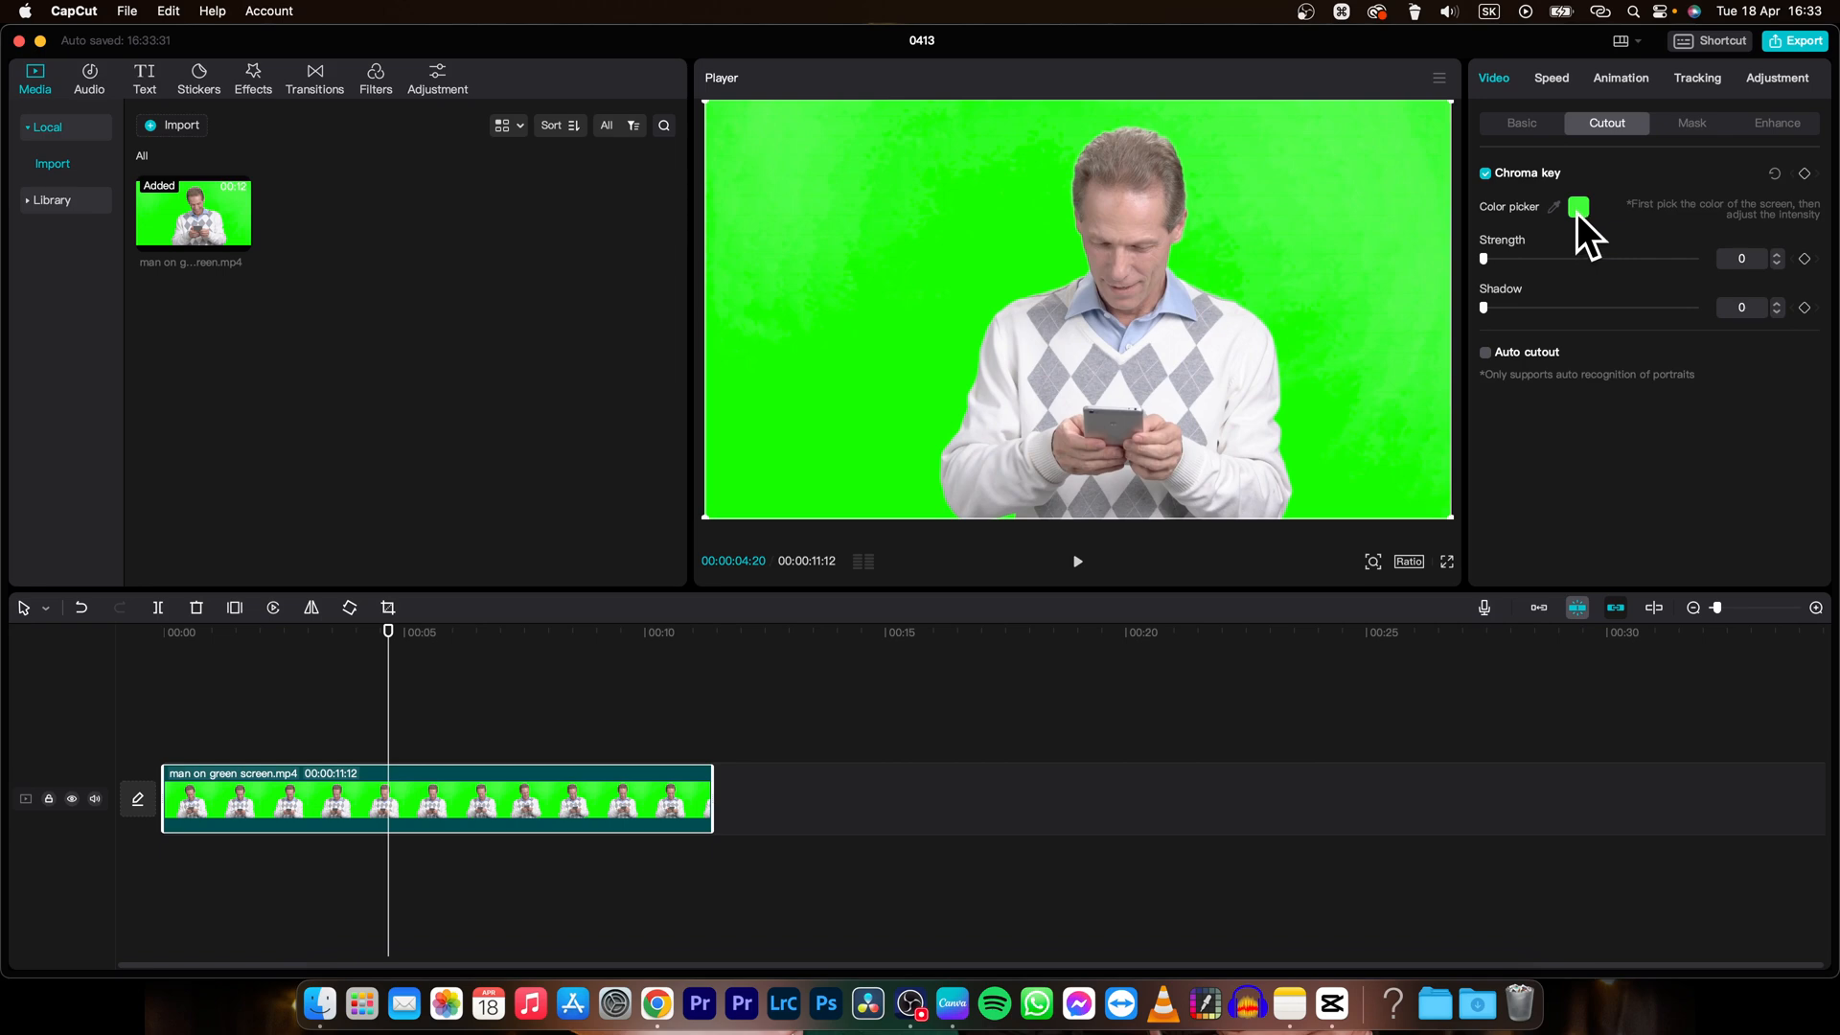
{"action": "mouse_move", "coordinate": [1491, 289]}
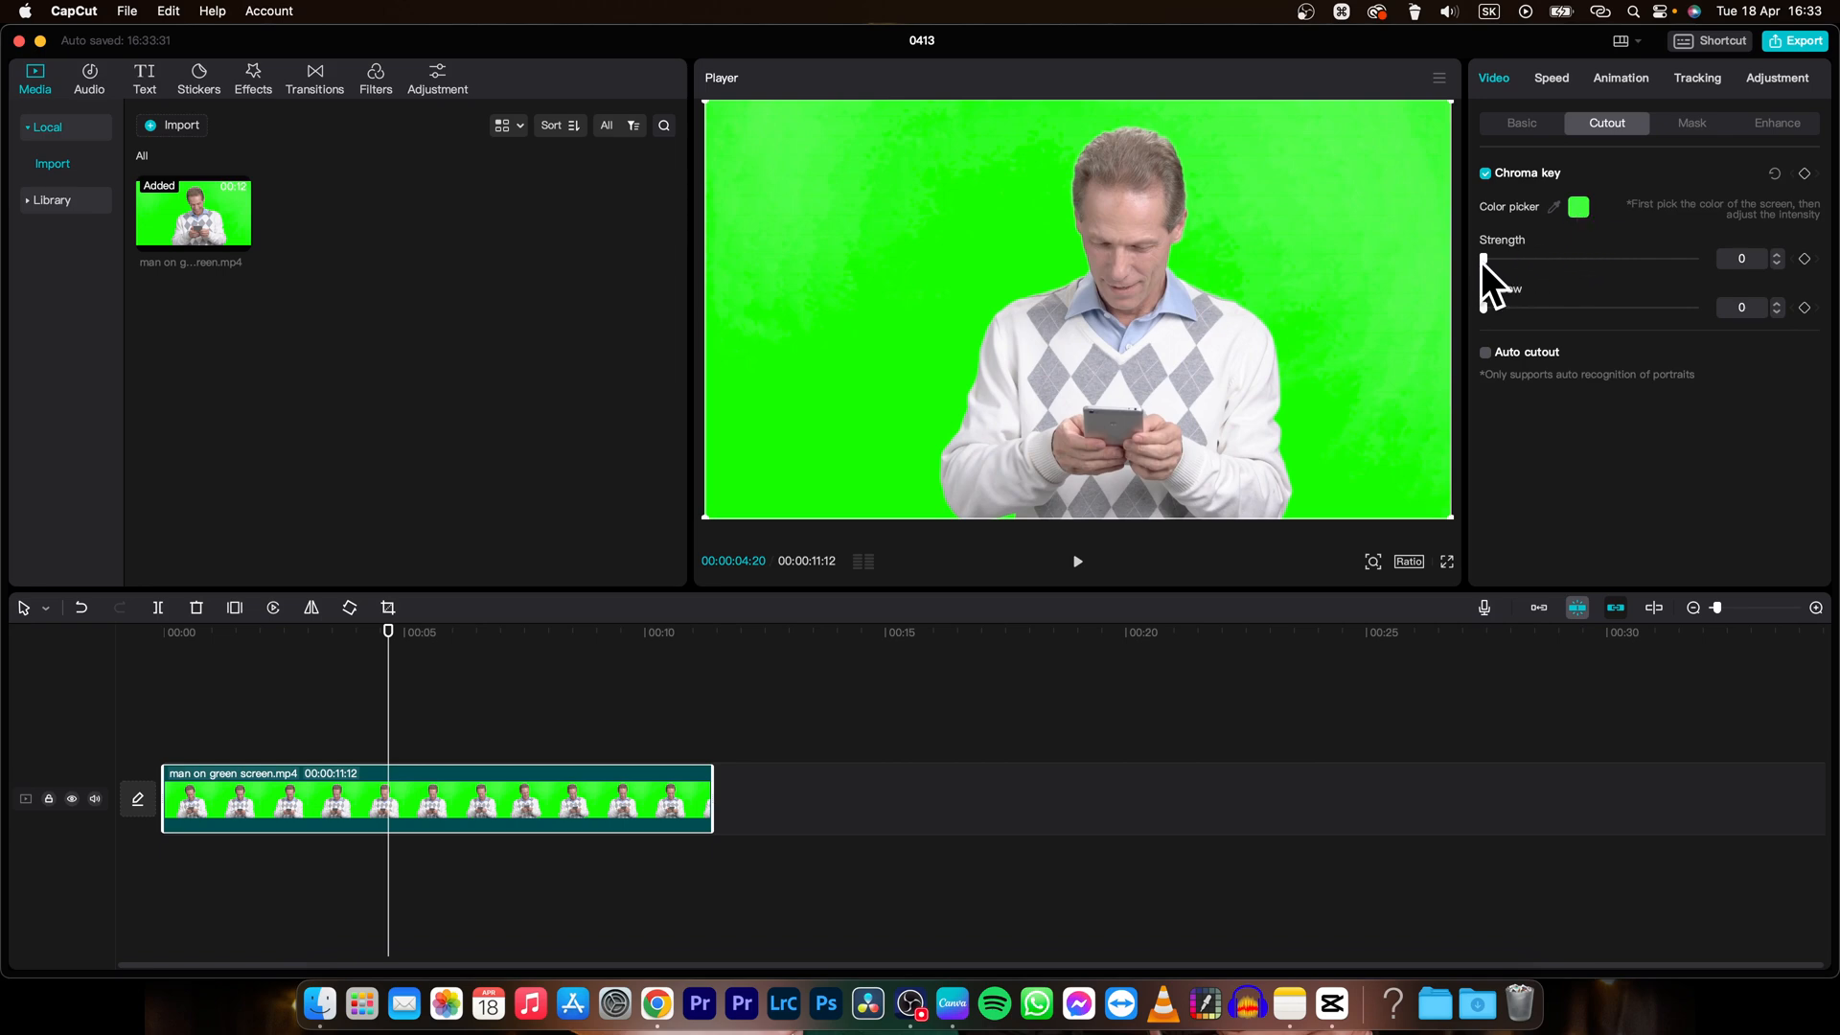
{"action": "mouse_move", "coordinate": [1498, 289]}
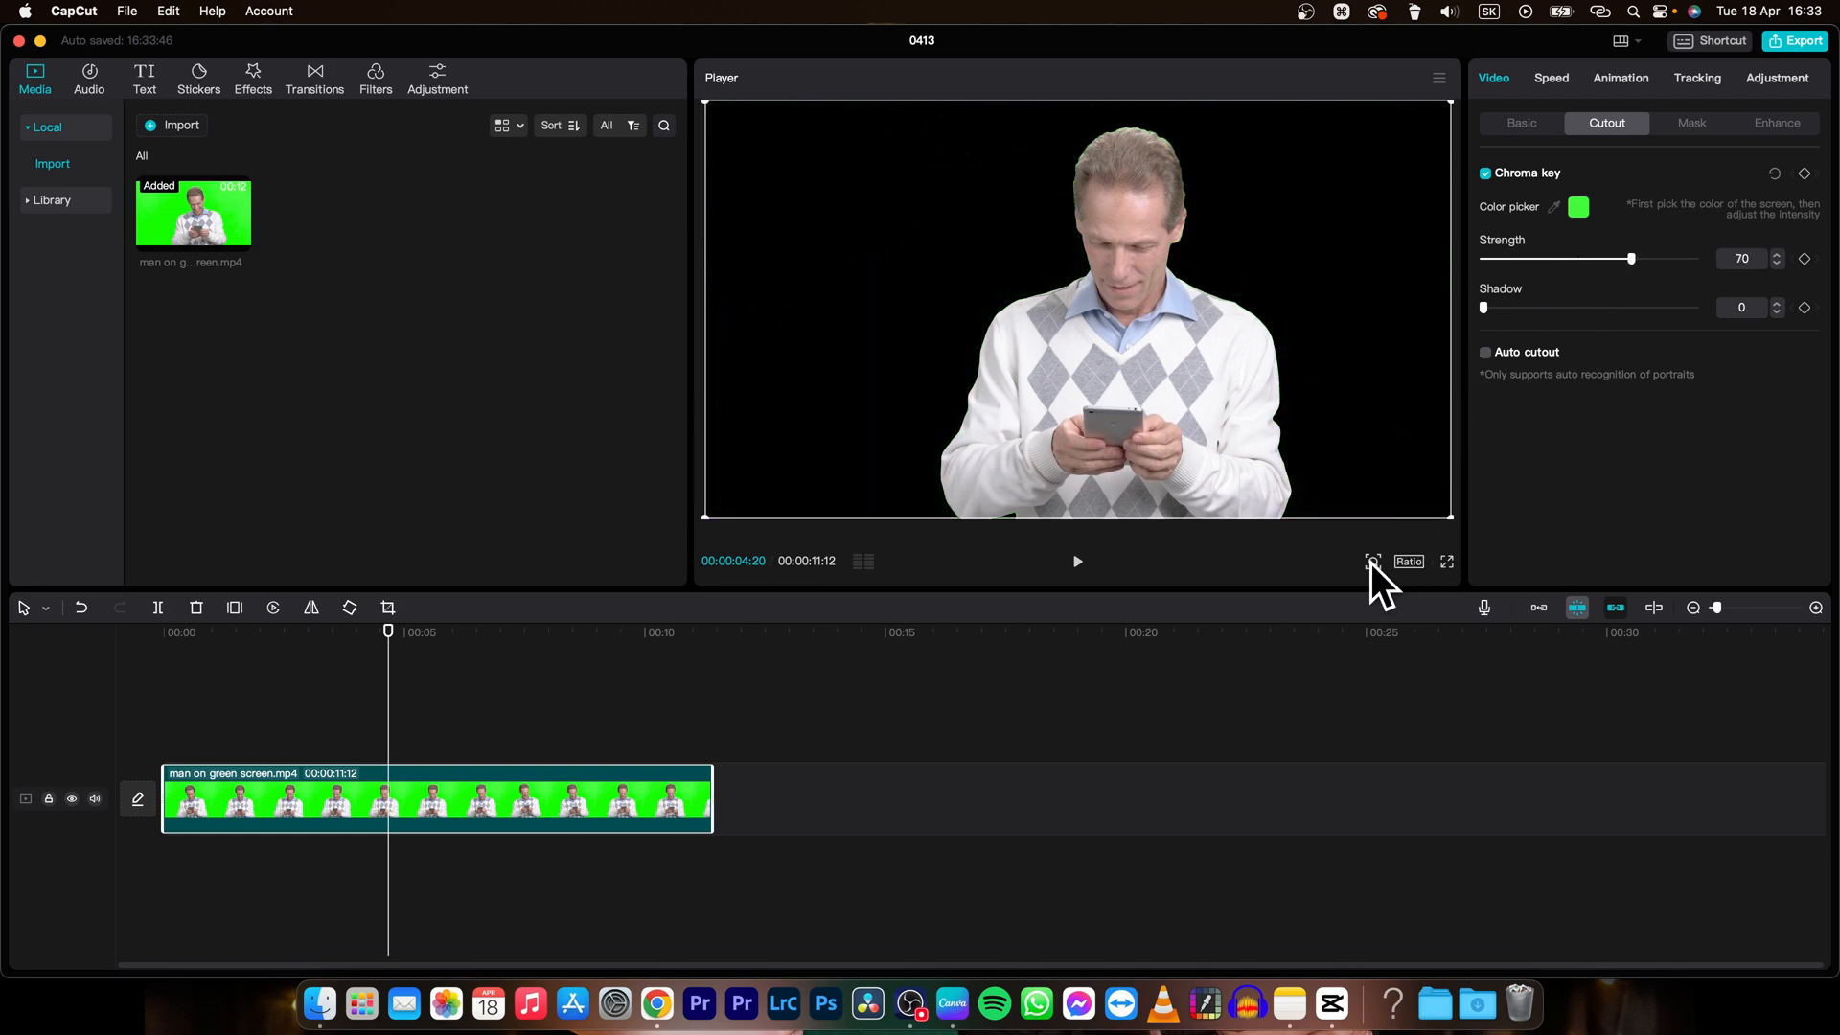
Step: Zoom the Player in to inspect the cutout edges around the man
{"action": "left_click", "coordinate": [1372, 562]}
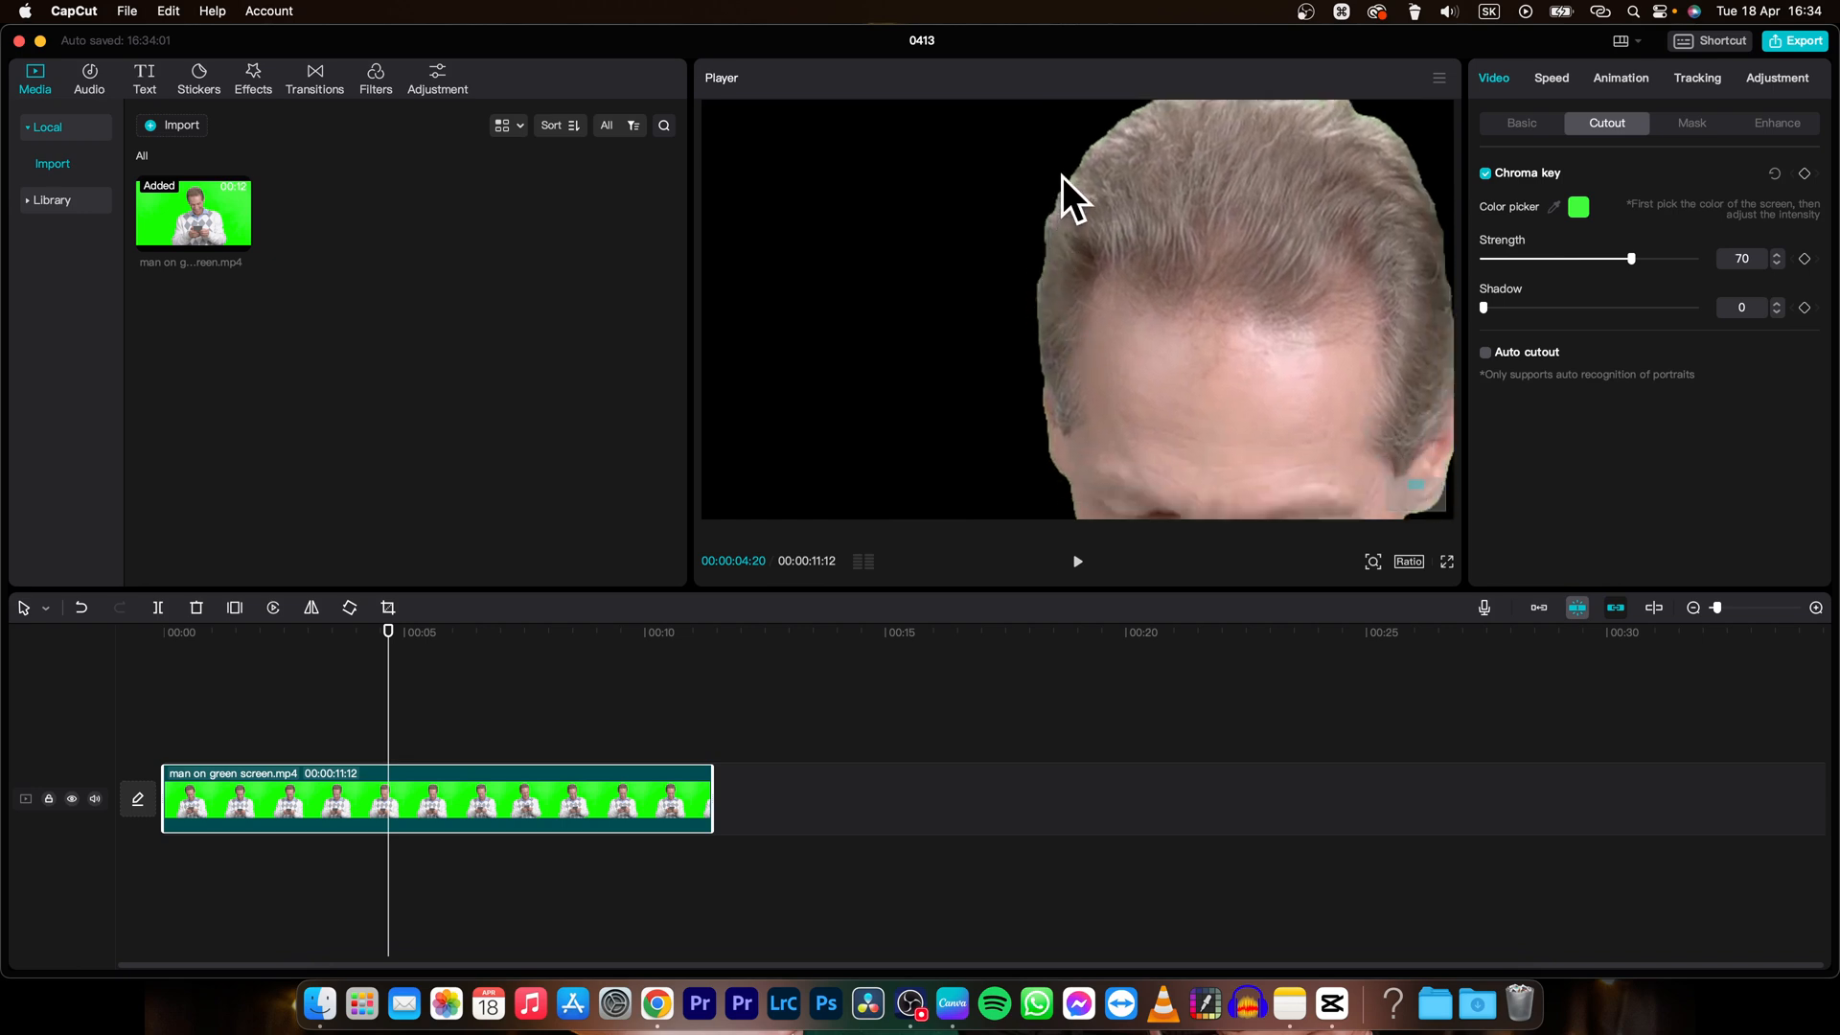
{"action": "mouse_move", "coordinate": [1636, 286]}
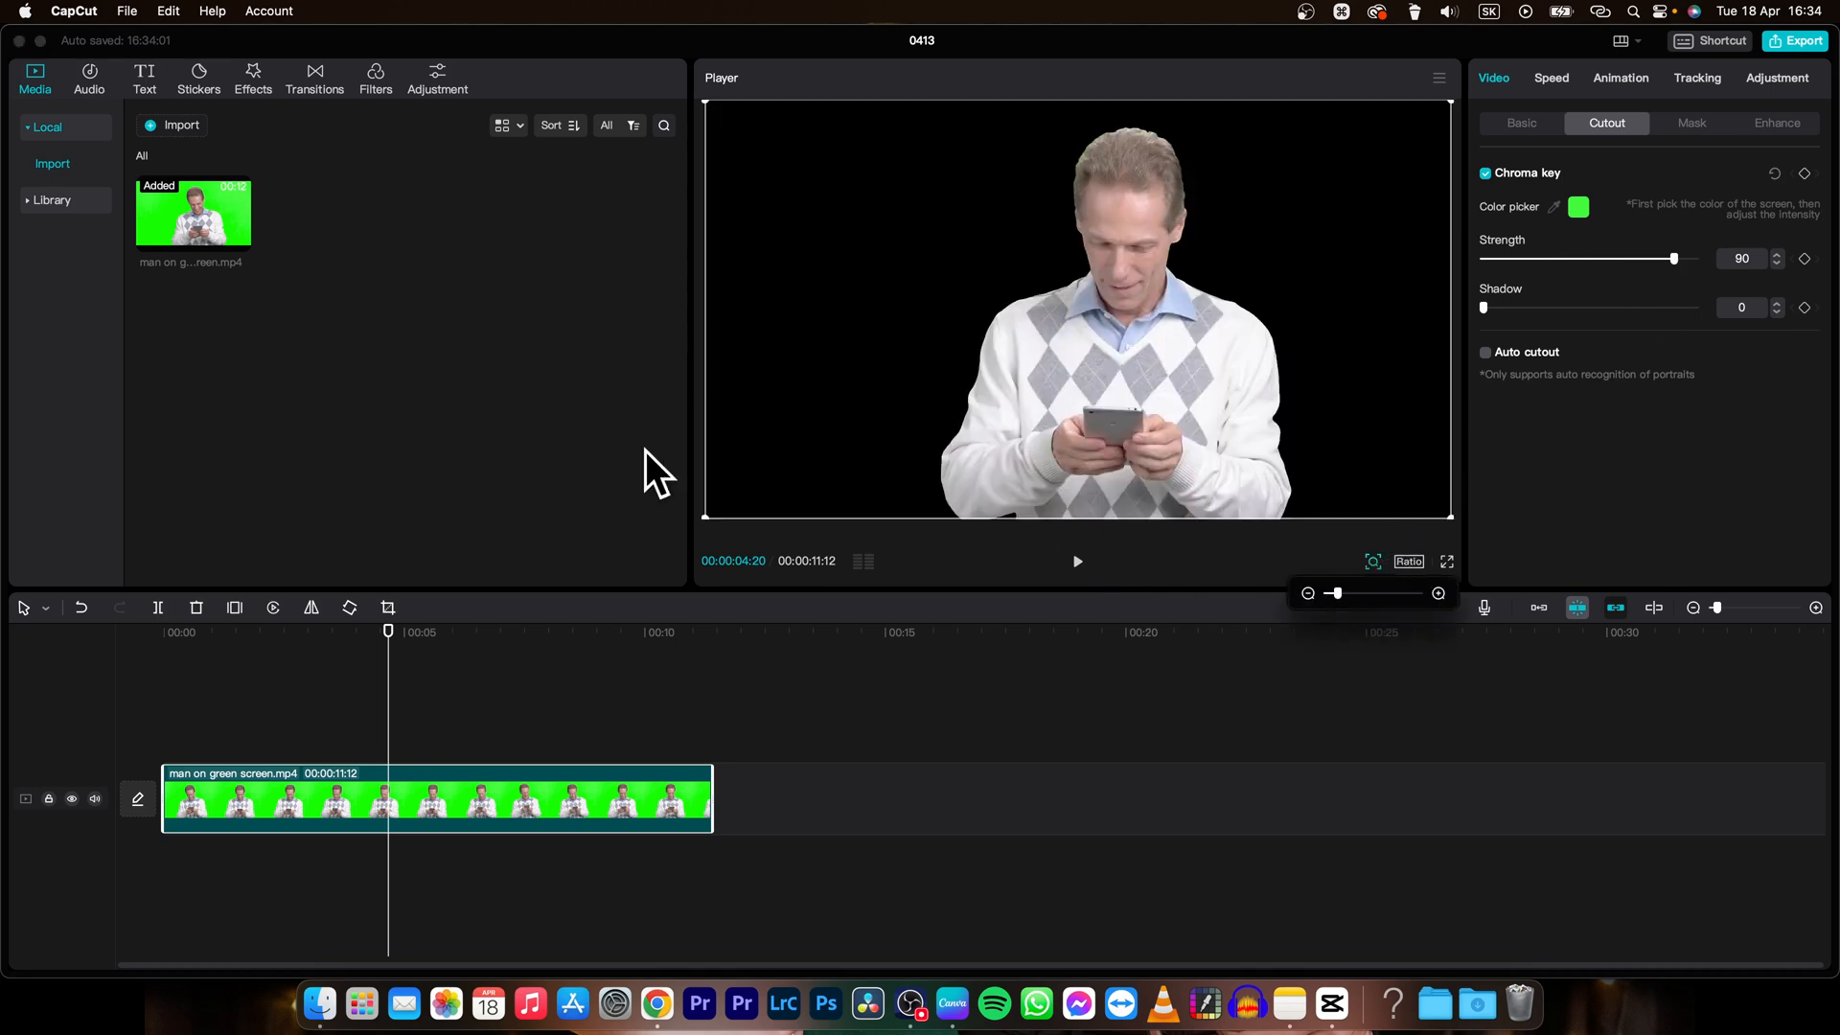
Step: Preview the keyed clip of the man on black, then deselect it to show project details
{"action": "left_click", "coordinate": [1075, 562]}
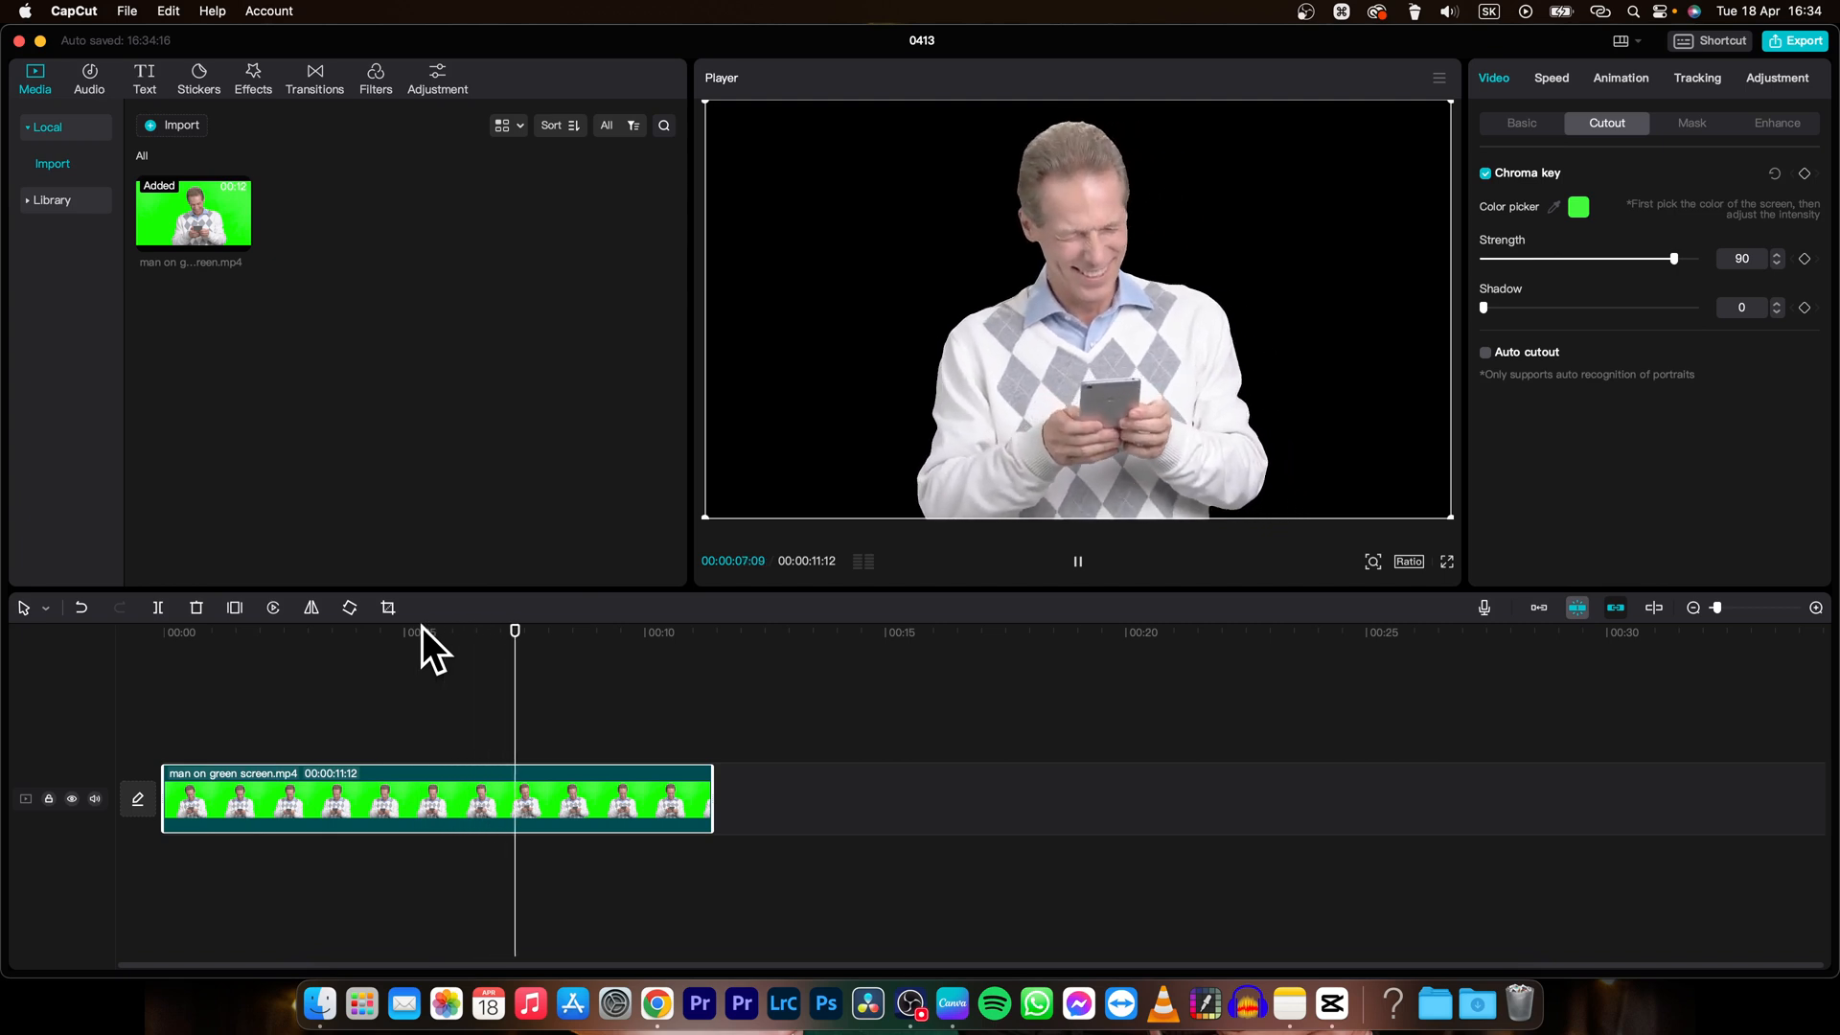
{"action": "left_click", "coordinate": [1076, 562]}
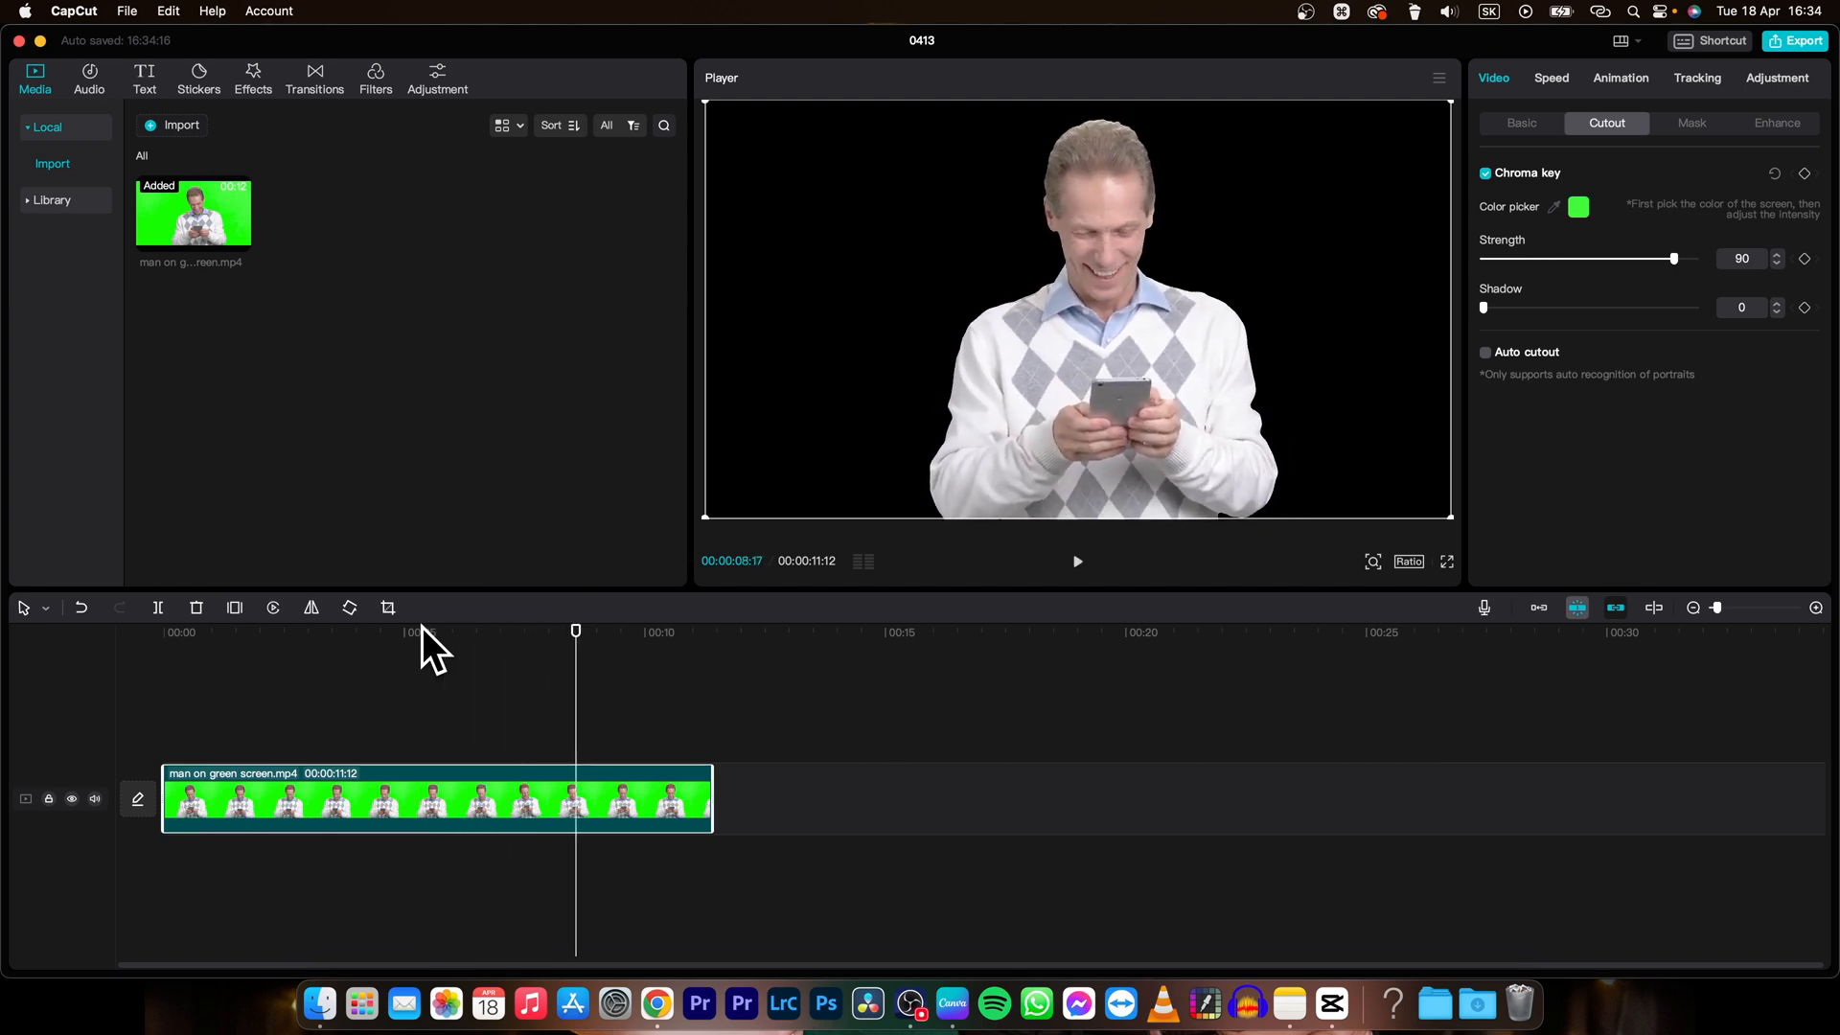
{"action": "left_click", "coordinate": [1023, 757]}
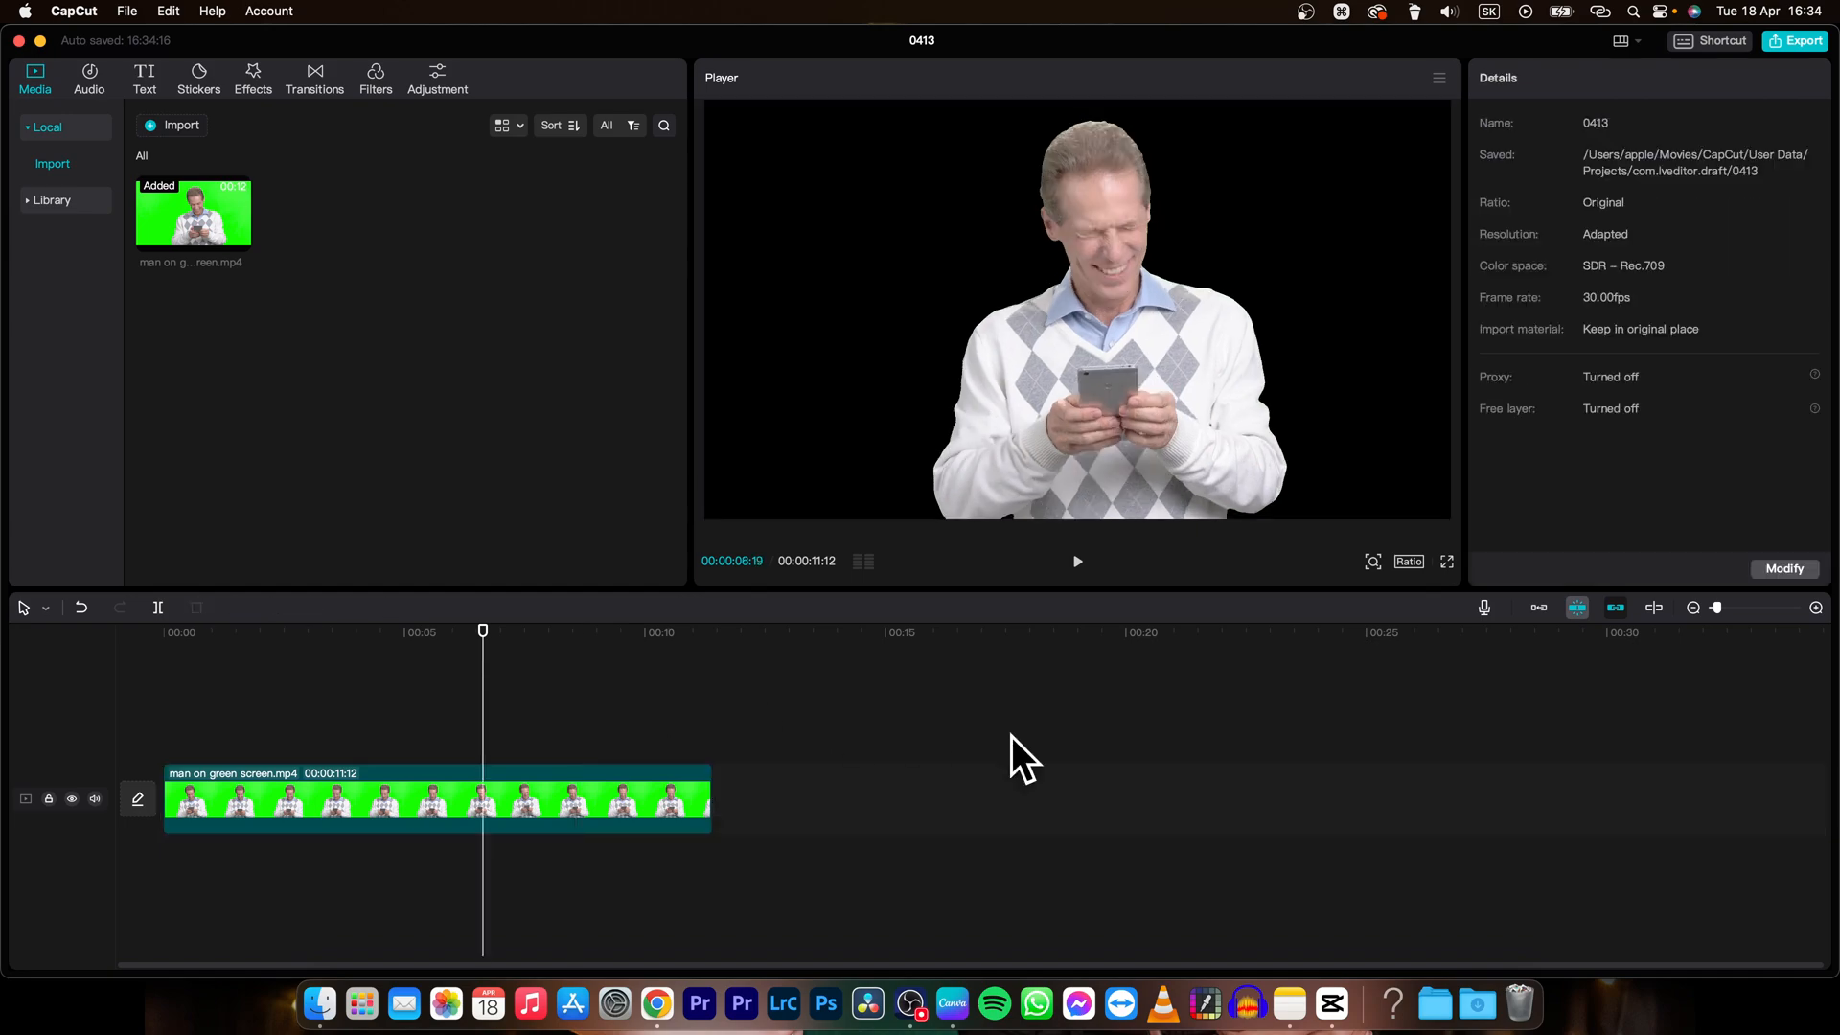